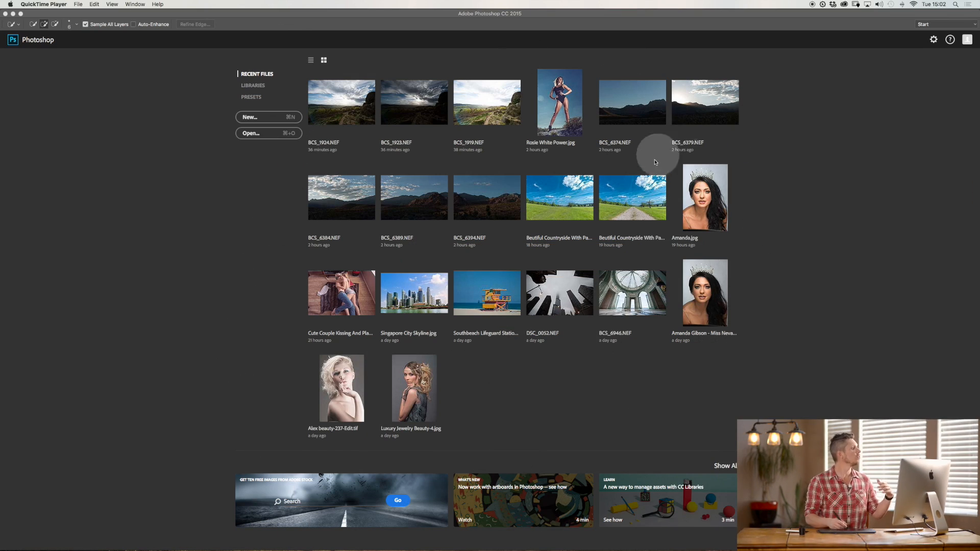
{"action": "mouse_move", "coordinate": [755, 235]}
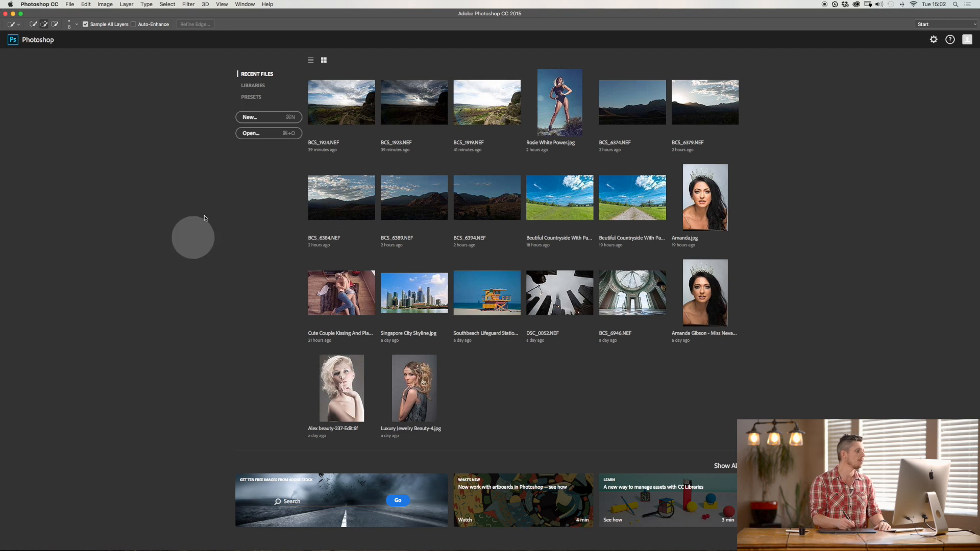
{"action": "mouse_move", "coordinate": [472, 354]}
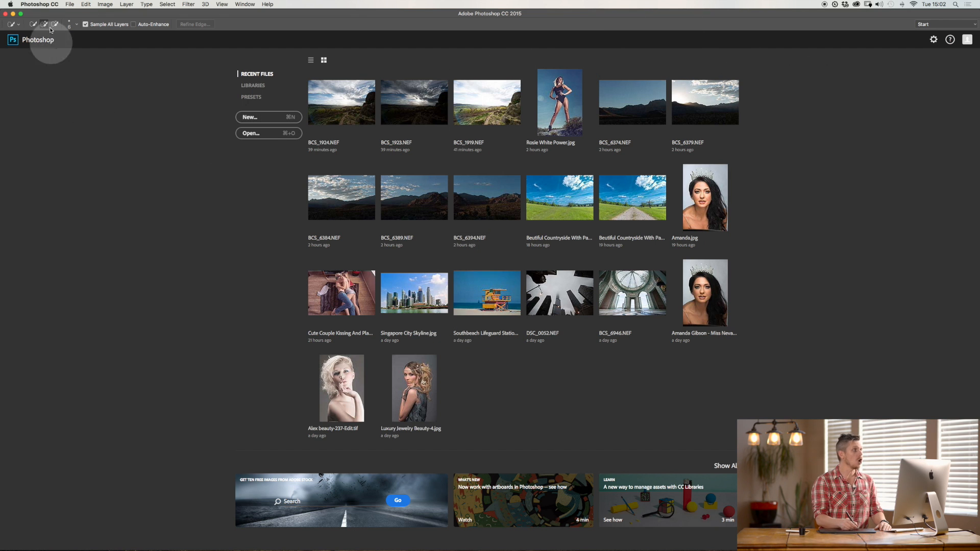
- Launch Photomerge from File > Automate with an empty source file list
{"action": "left_click", "coordinate": [70, 4]}
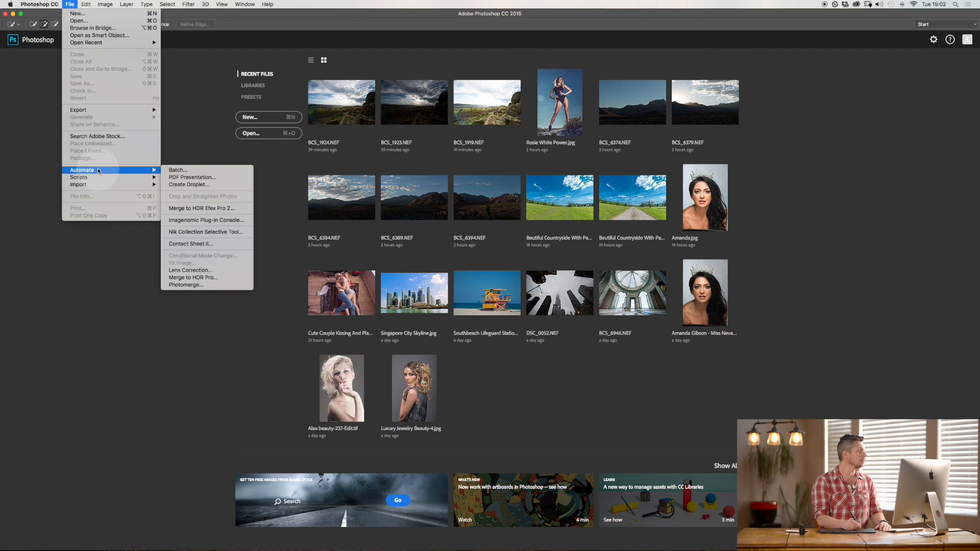
{"action": "mouse_move", "coordinate": [185, 286]}
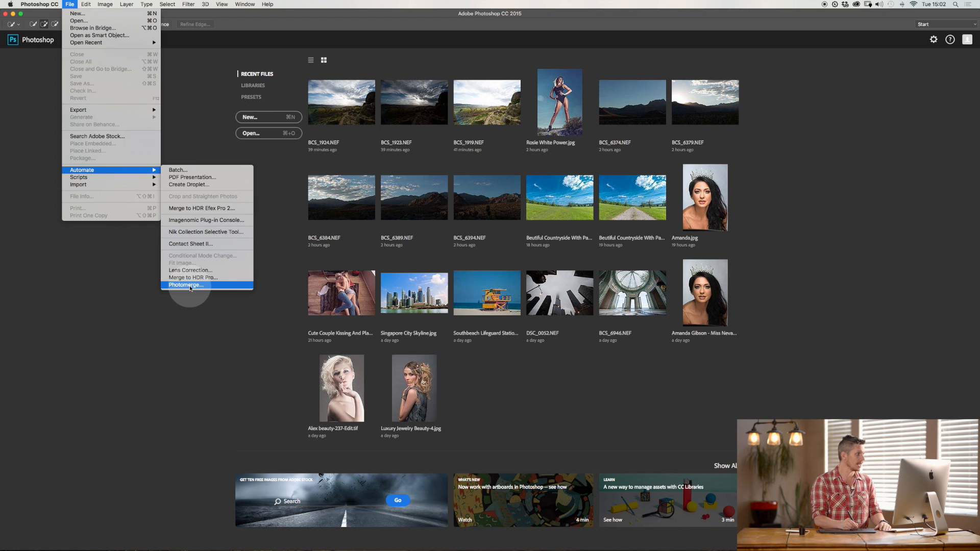
{"action": "left_click", "coordinate": [185, 285]}
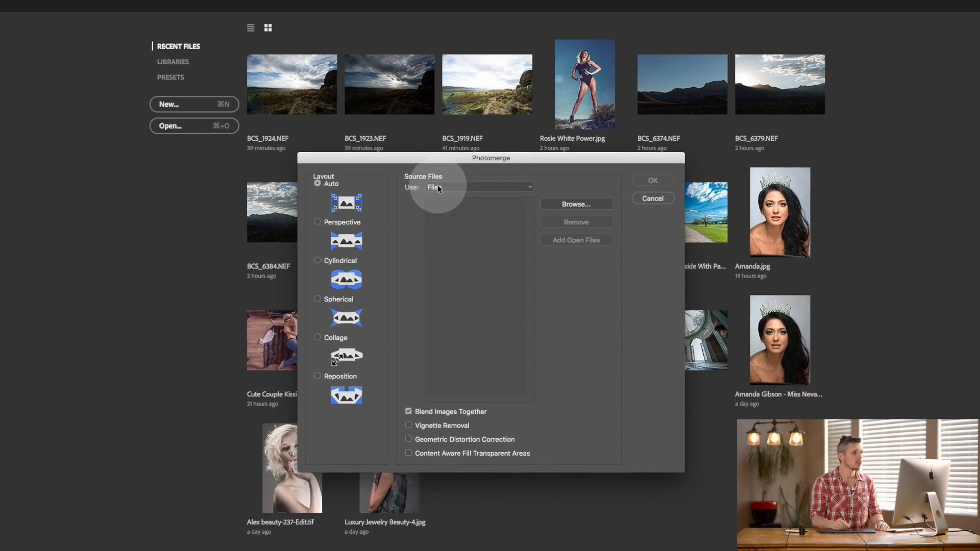
- Browse and add the four NEF frames BCS_6379, 6384, 6389 and 6394 as merge sources
{"action": "left_click", "coordinate": [575, 204]}
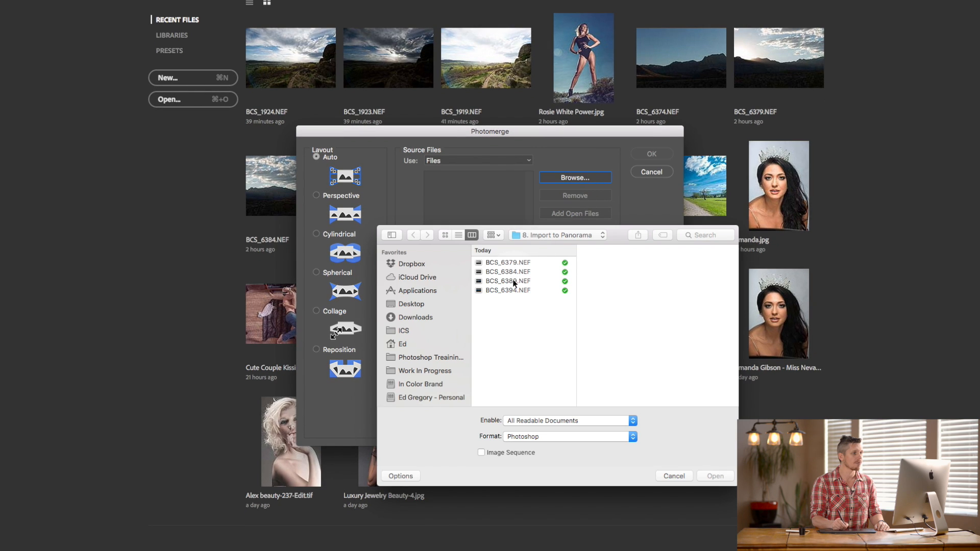
{"action": "left_click", "coordinate": [507, 262]}
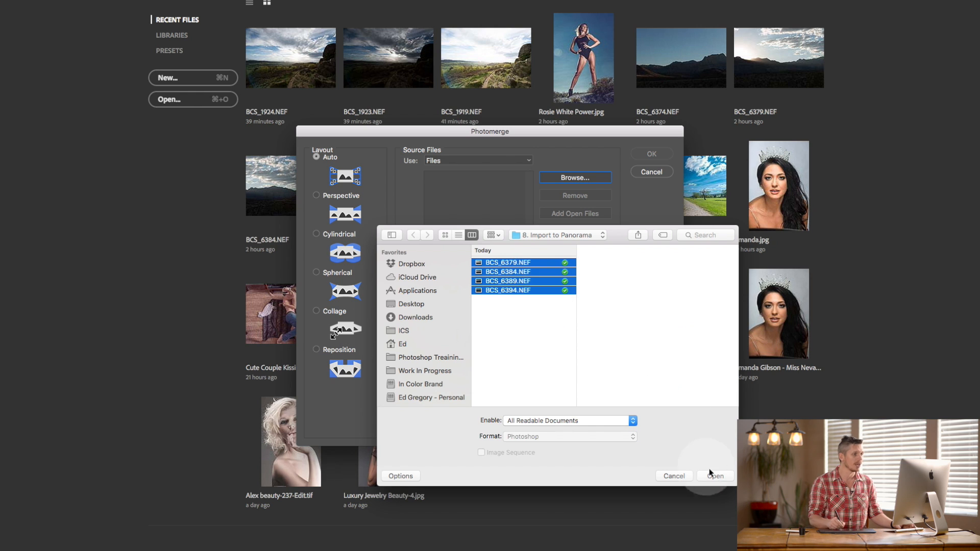
{"action": "left_click", "coordinate": [714, 476]}
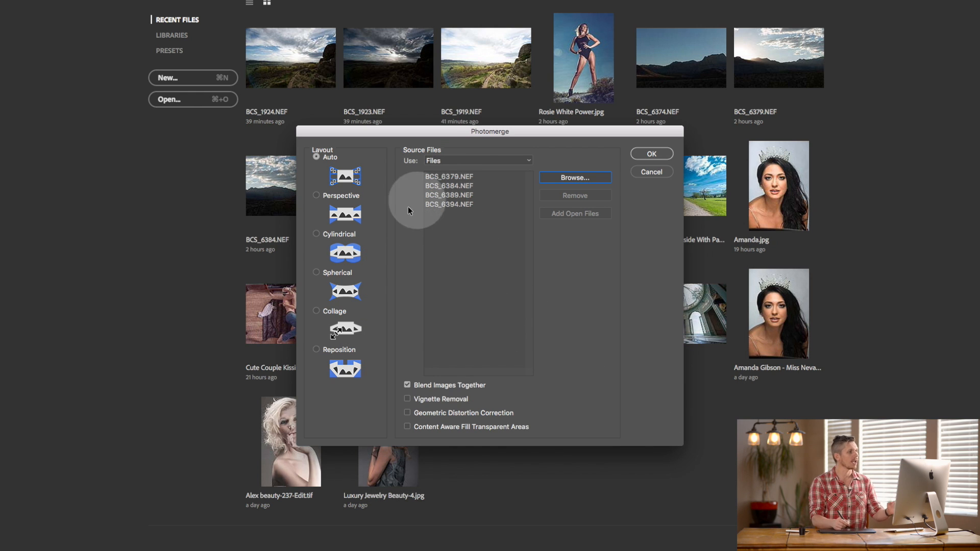
{"action": "mouse_move", "coordinate": [468, 166]}
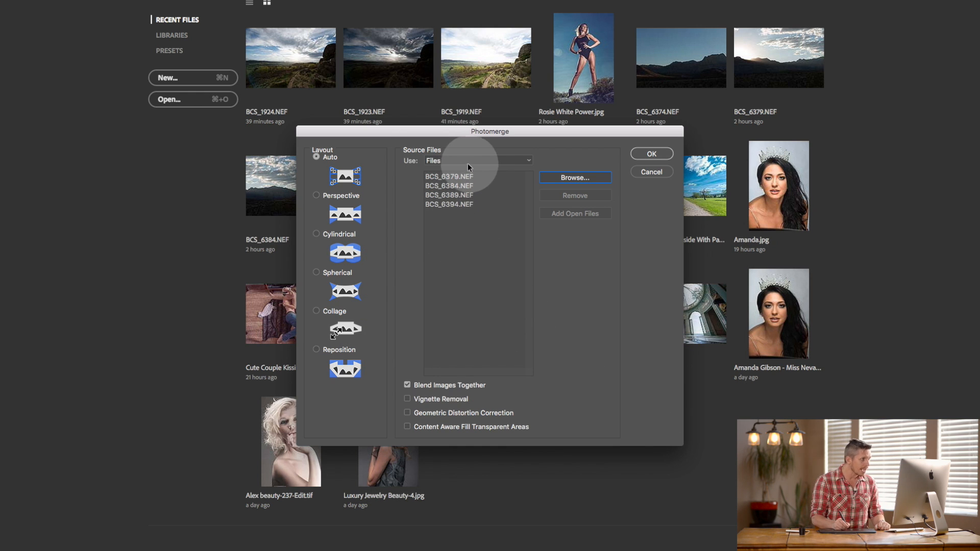
{"action": "left_click", "coordinate": [477, 160]}
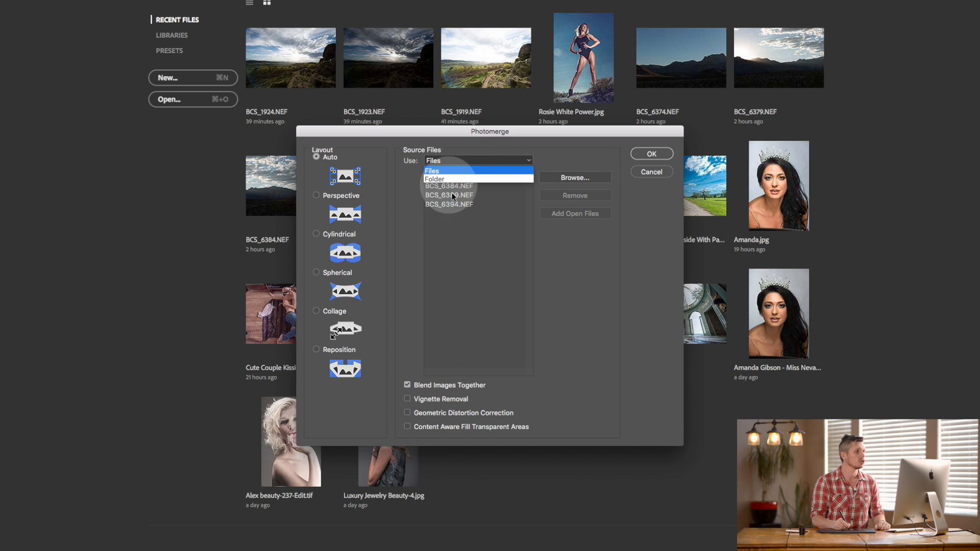
{"action": "left_click", "coordinate": [430, 171]}
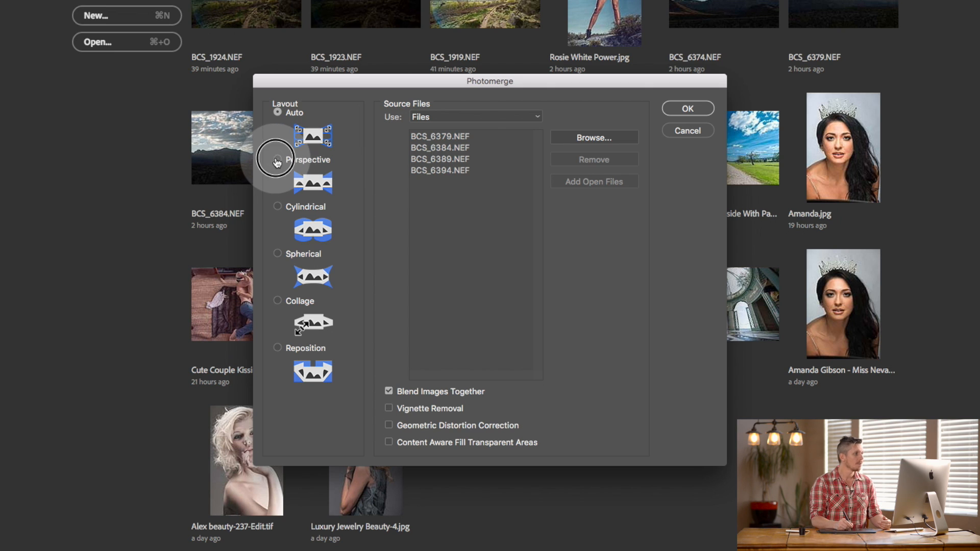
{"action": "left_click", "coordinate": [278, 159]}
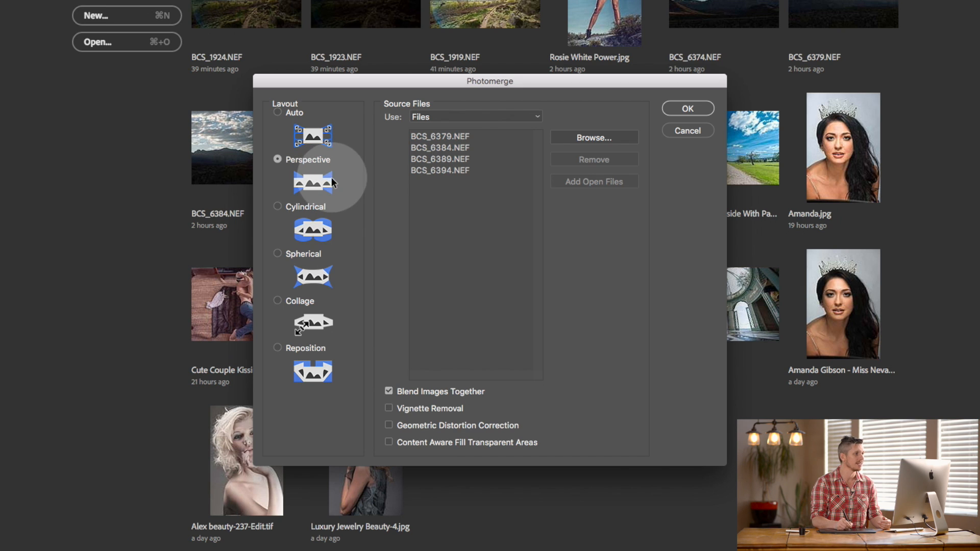
{"action": "mouse_move", "coordinate": [330, 191]}
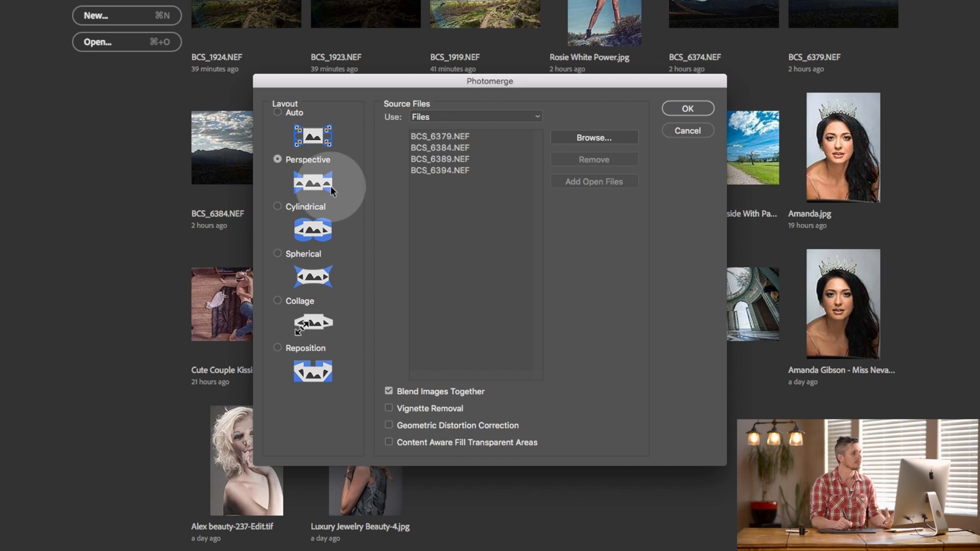
{"action": "mouse_move", "coordinate": [324, 230]}
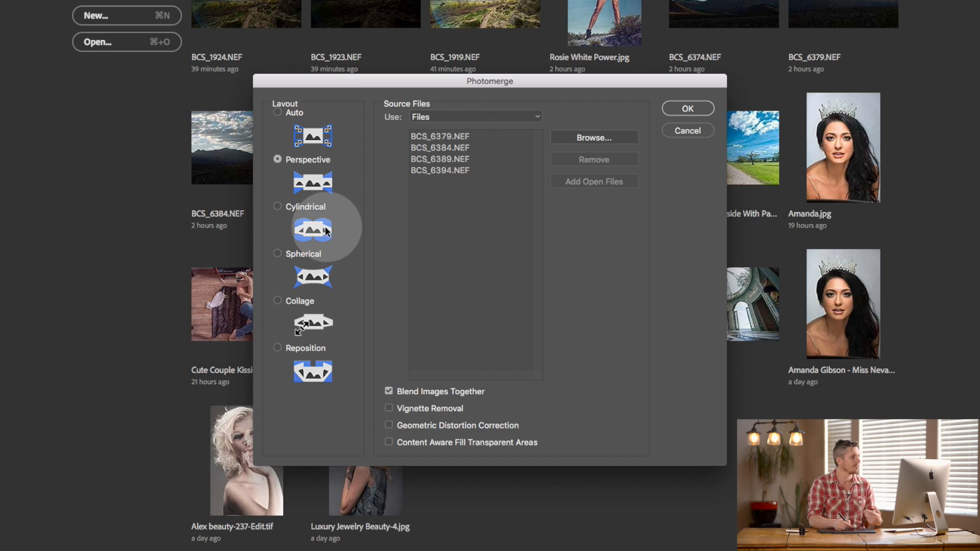
{"action": "mouse_move", "coordinate": [332, 335]}
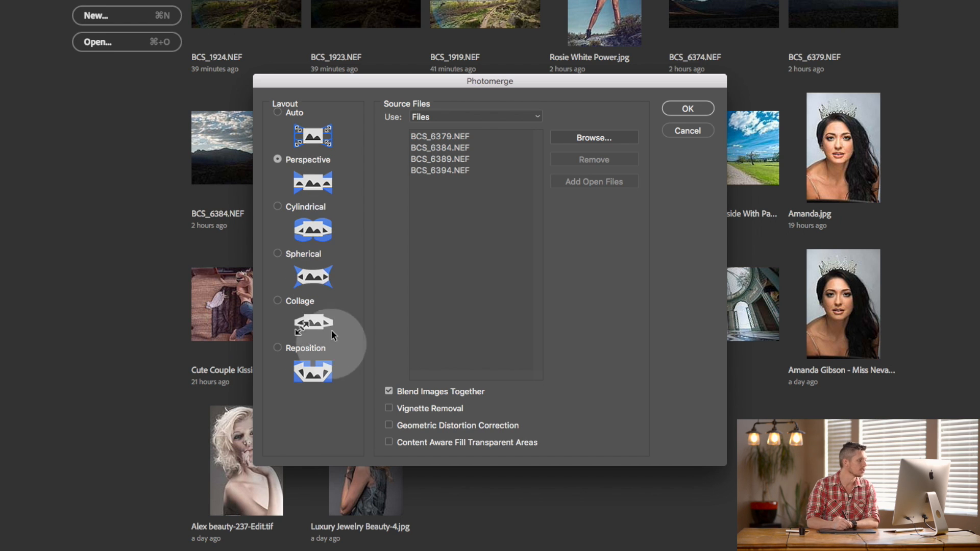
{"action": "mouse_move", "coordinate": [335, 294]}
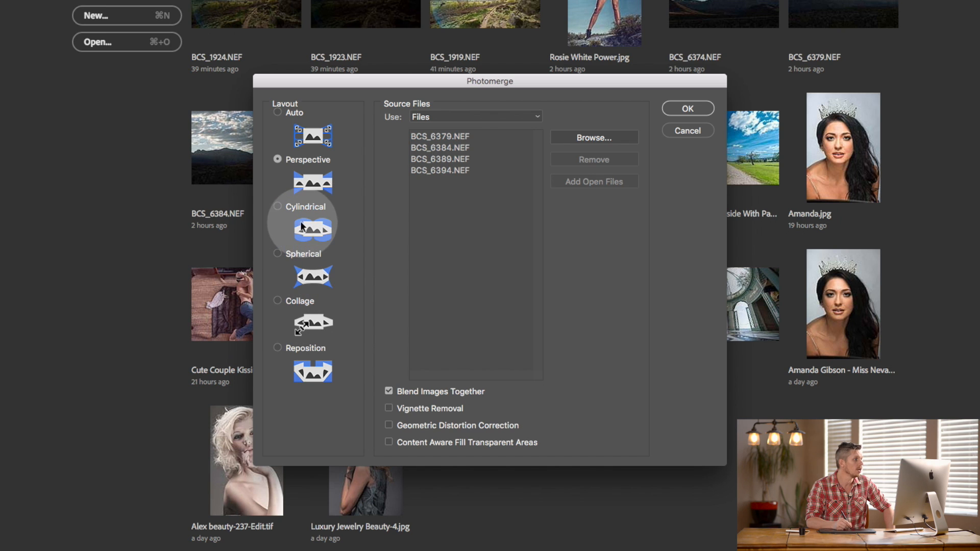
{"action": "mouse_move", "coordinate": [321, 259]}
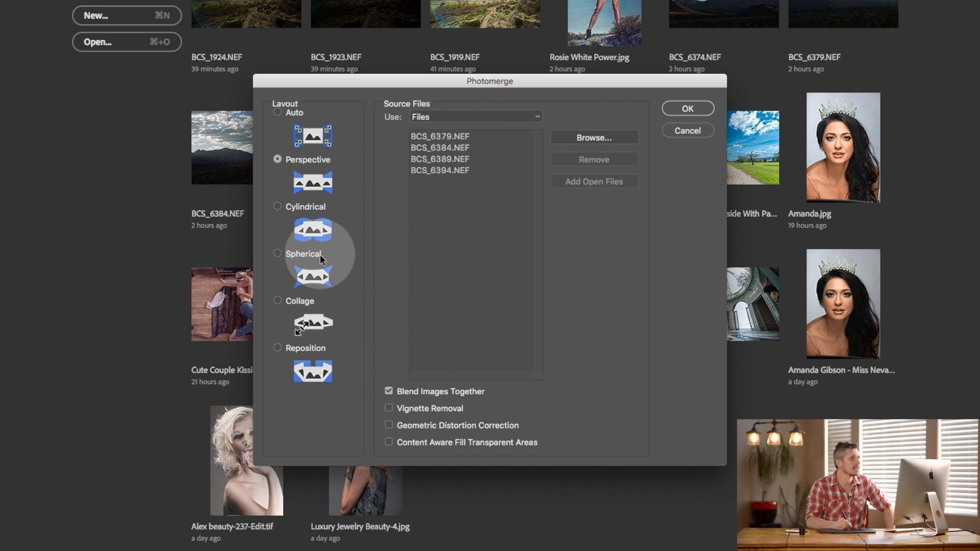
{"action": "mouse_move", "coordinate": [323, 230]}
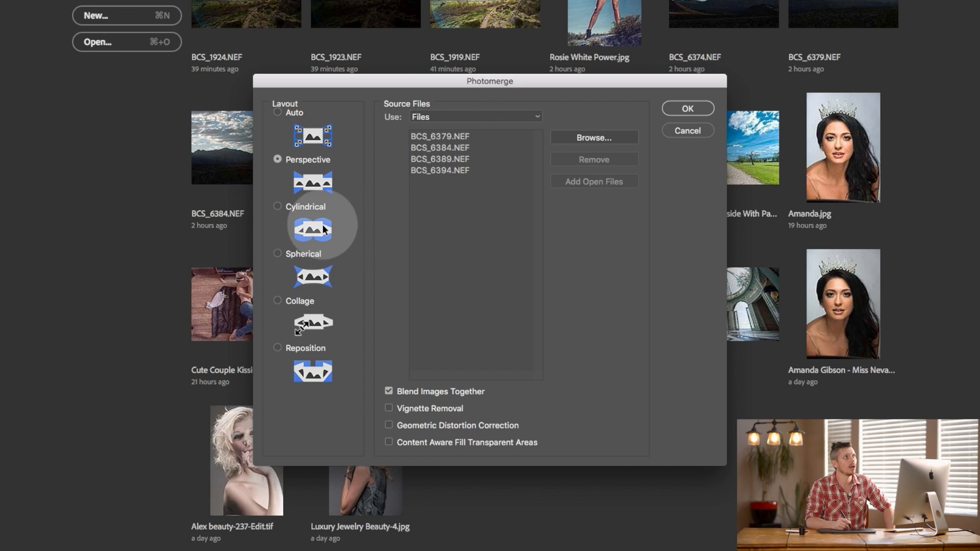
{"action": "mouse_move", "coordinate": [342, 248]}
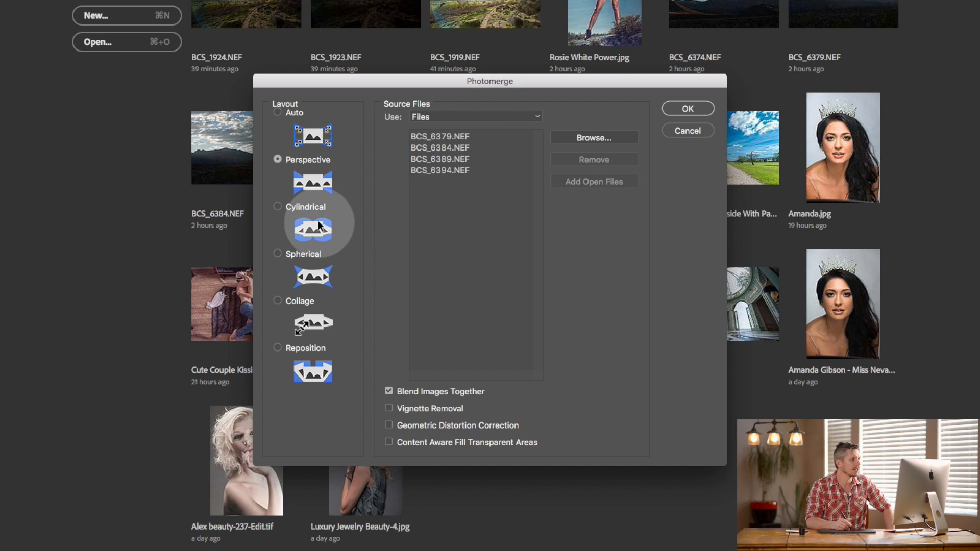
{"action": "mouse_move", "coordinate": [364, 266]}
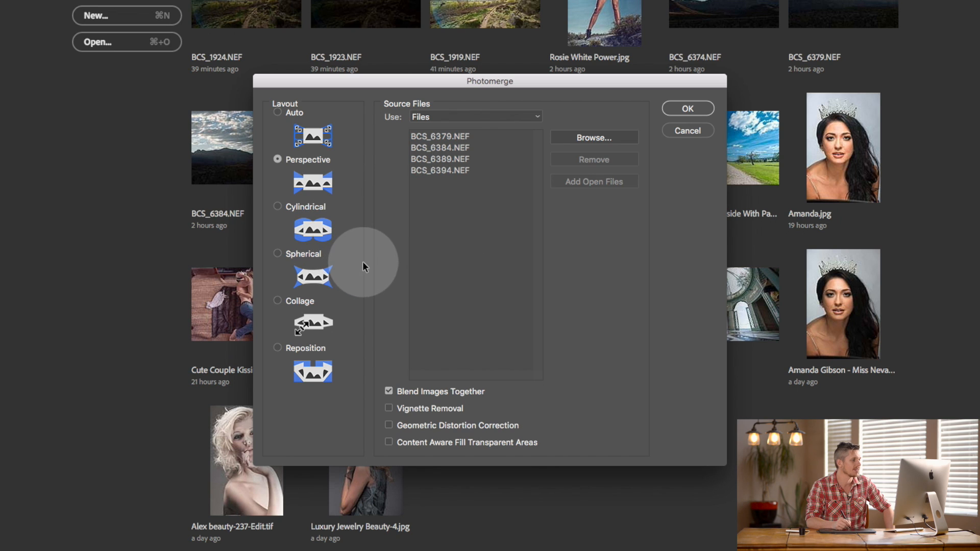
{"action": "mouse_move", "coordinate": [344, 313]}
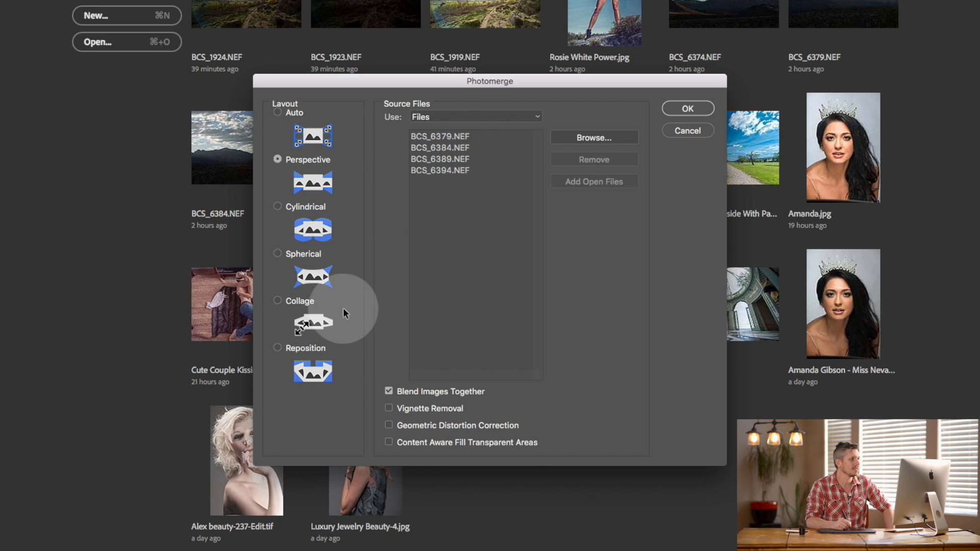
{"action": "mouse_move", "coordinate": [335, 313]}
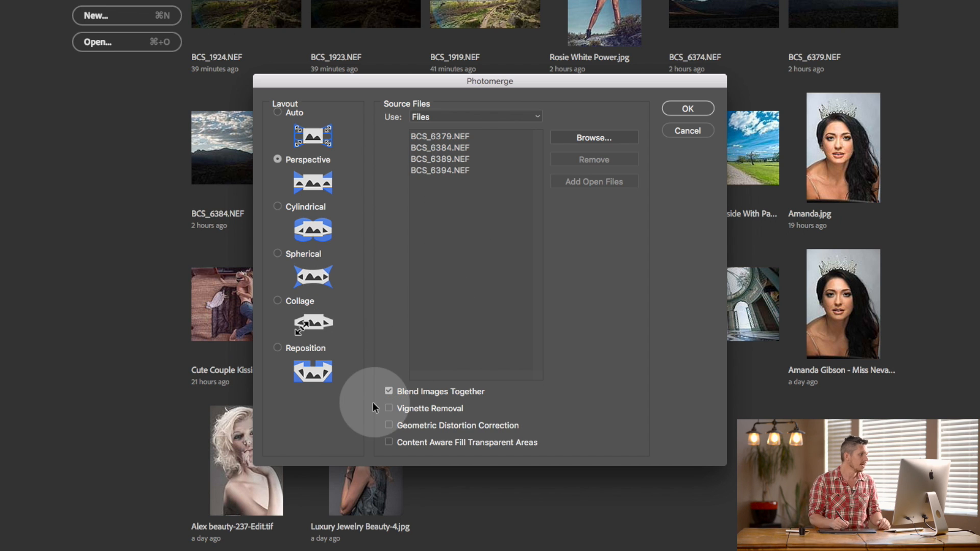
{"action": "mouse_move", "coordinate": [366, 445]}
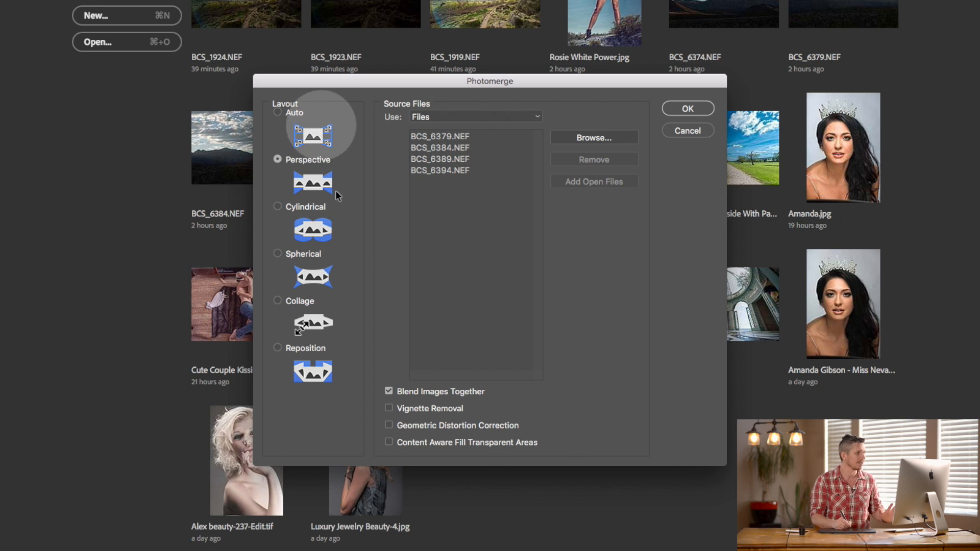
{"action": "left_click", "coordinate": [278, 113]}
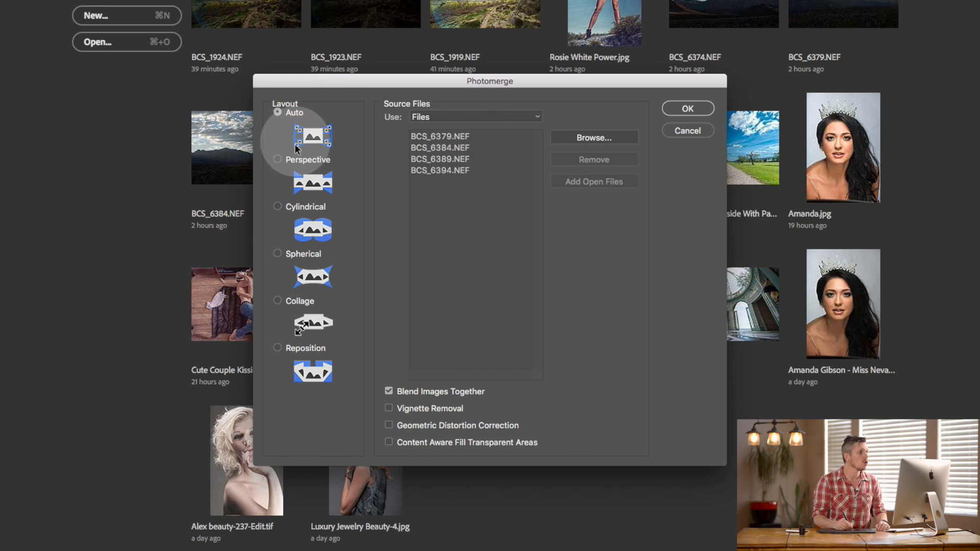
{"action": "left_click", "coordinate": [278, 159]}
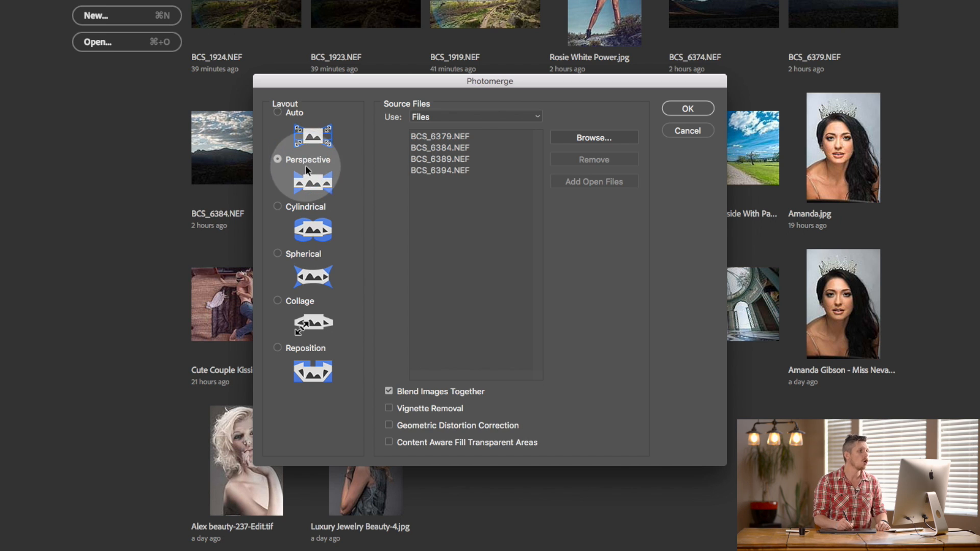
{"action": "left_click", "coordinate": [277, 113]}
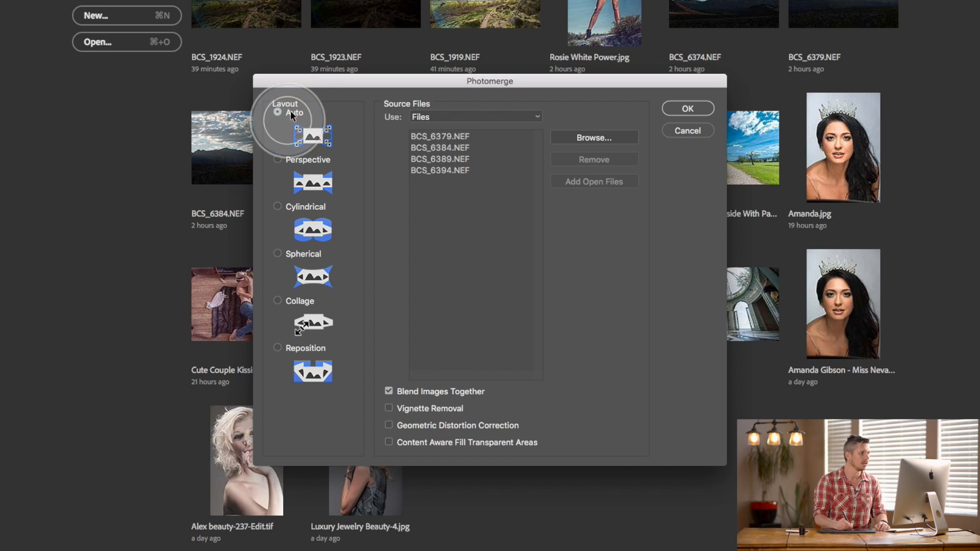
{"action": "mouse_move", "coordinate": [449, 403]}
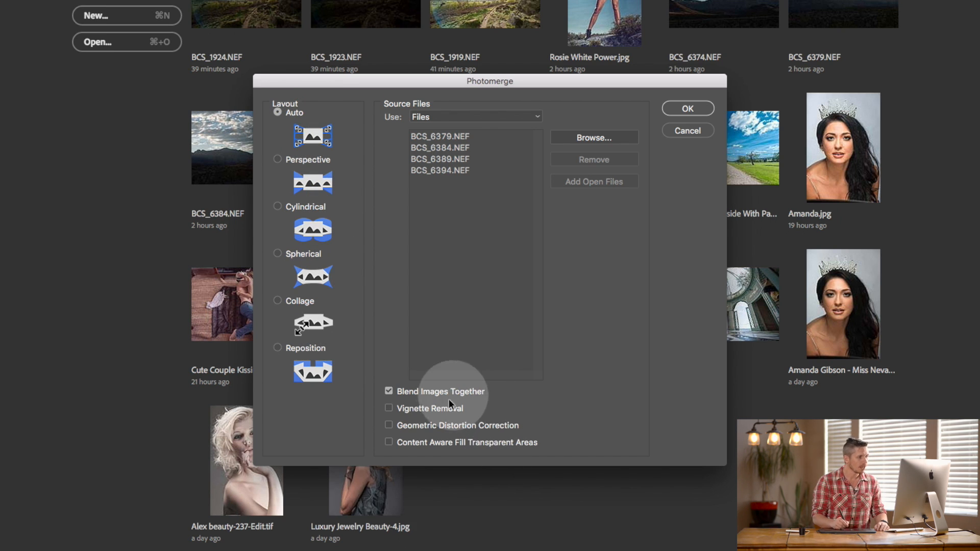
{"action": "mouse_move", "coordinate": [442, 499]}
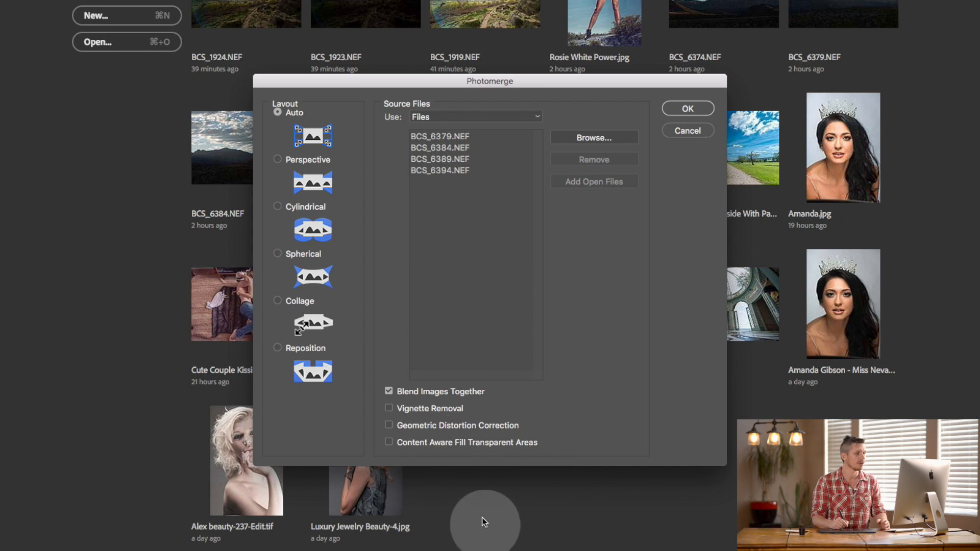
- Enable vignette removal and geometric distortion correction alongside image blending
{"action": "left_click", "coordinate": [389, 391]}
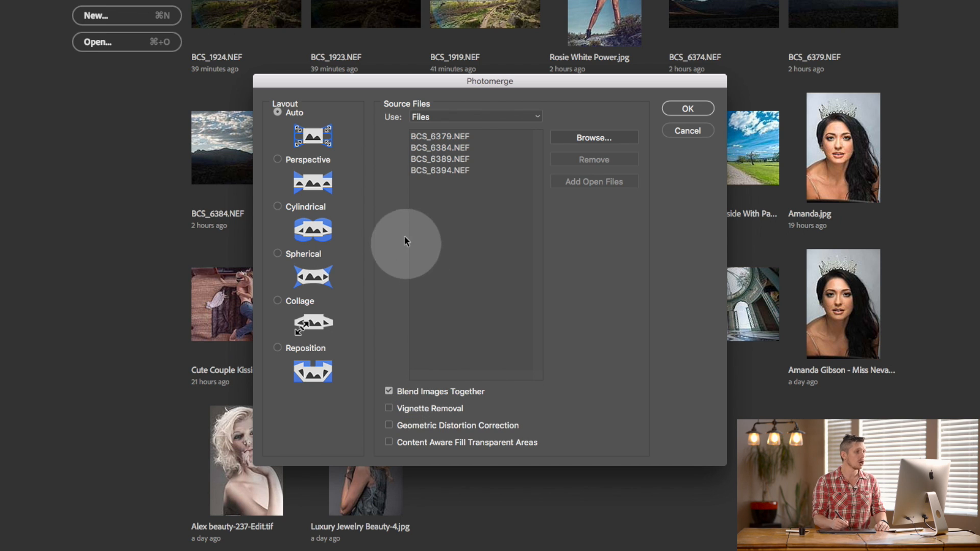
{"action": "mouse_move", "coordinate": [389, 383]}
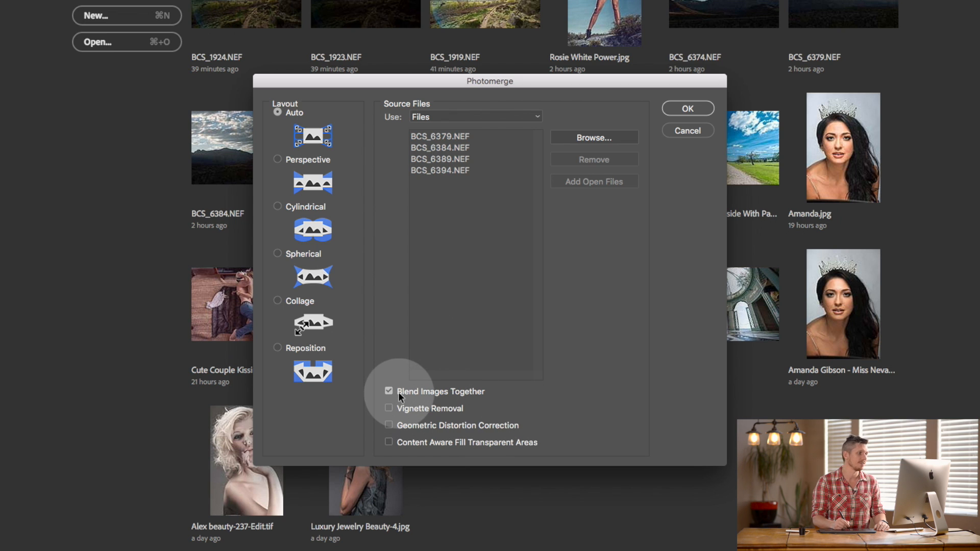
{"action": "left_click", "coordinate": [388, 409]}
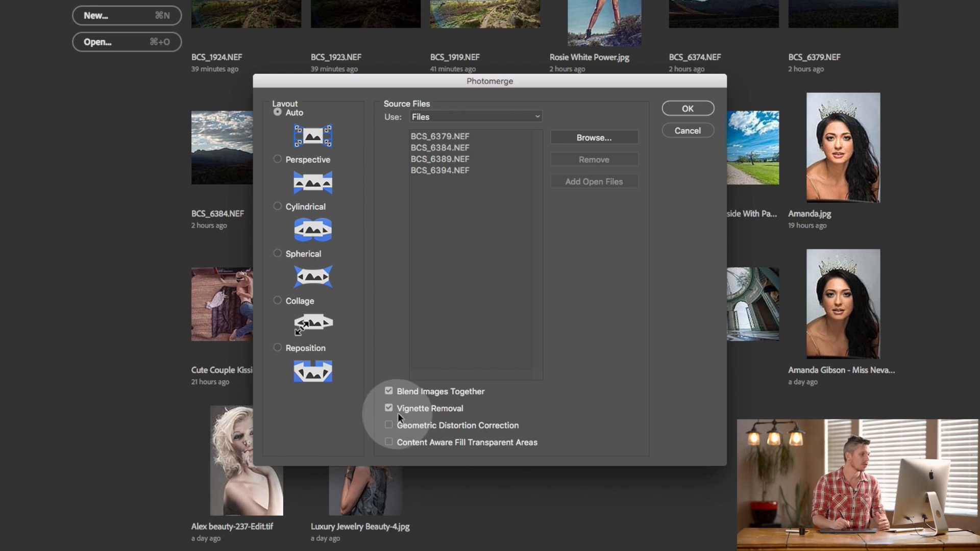
{"action": "mouse_move", "coordinate": [456, 428]}
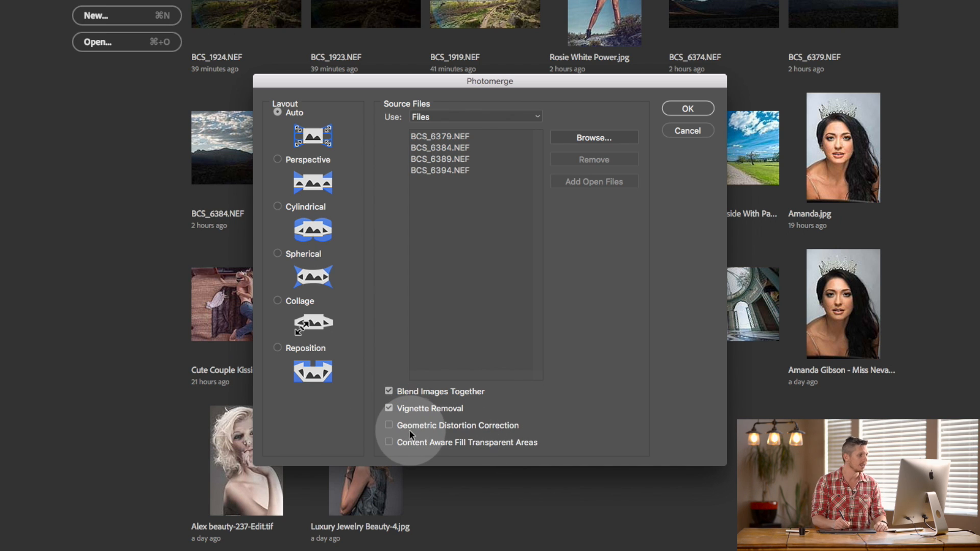
{"action": "left_click", "coordinate": [388, 424]}
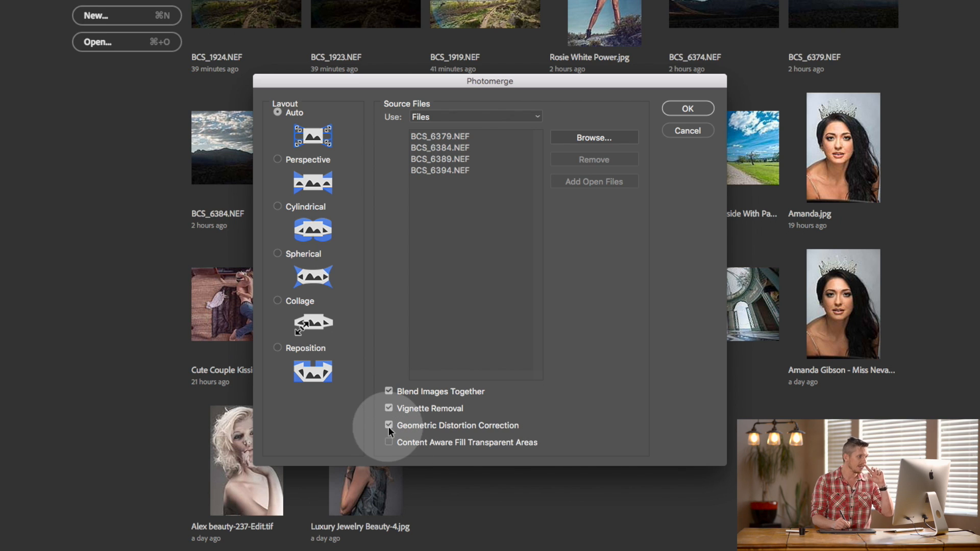
{"action": "mouse_move", "coordinate": [368, 445]}
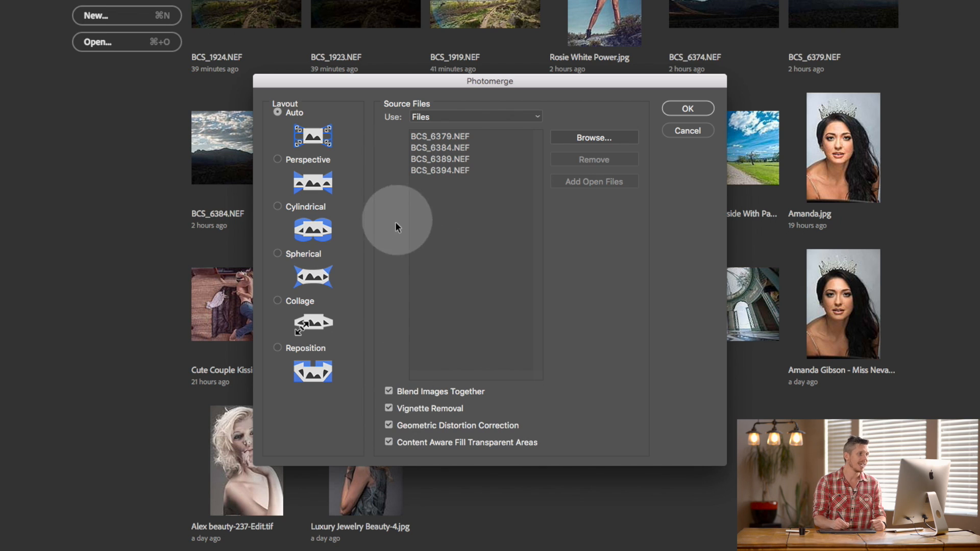
{"action": "mouse_move", "coordinate": [423, 421]}
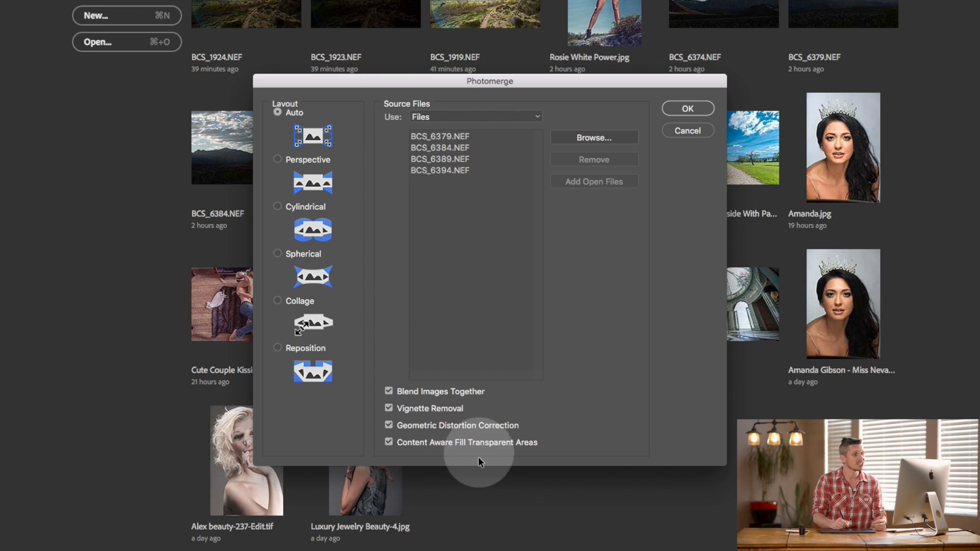
{"action": "mouse_move", "coordinate": [447, 447]}
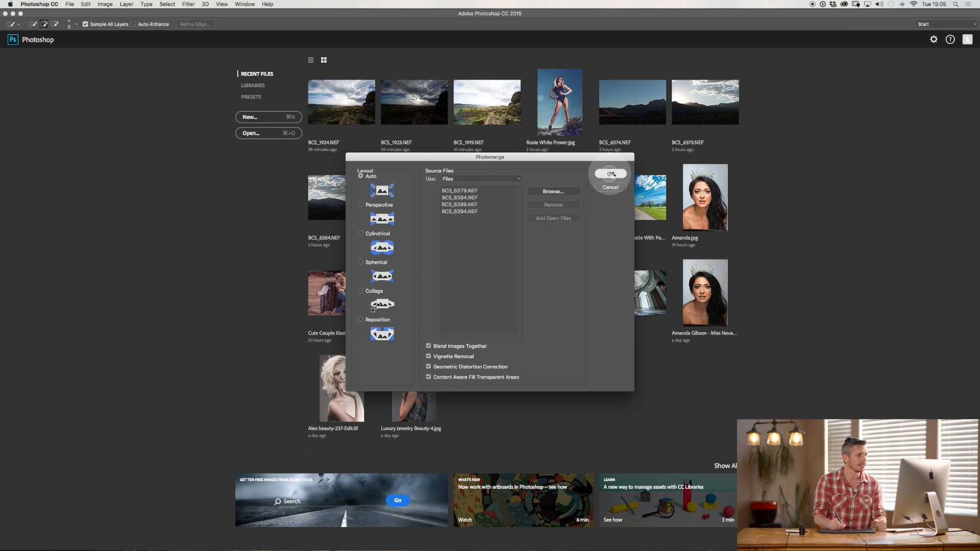
{"action": "left_click", "coordinate": [608, 173]}
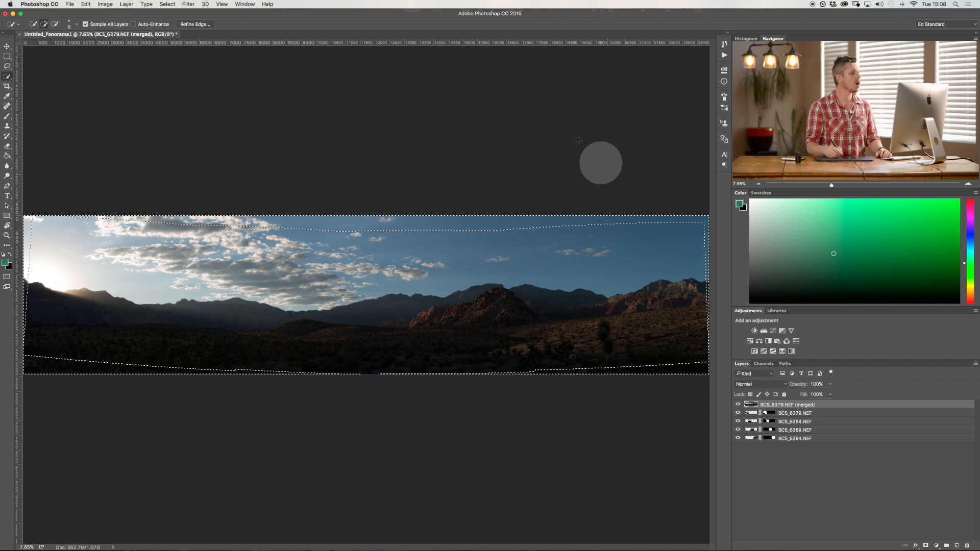
{"action": "mouse_move", "coordinate": [592, 424]}
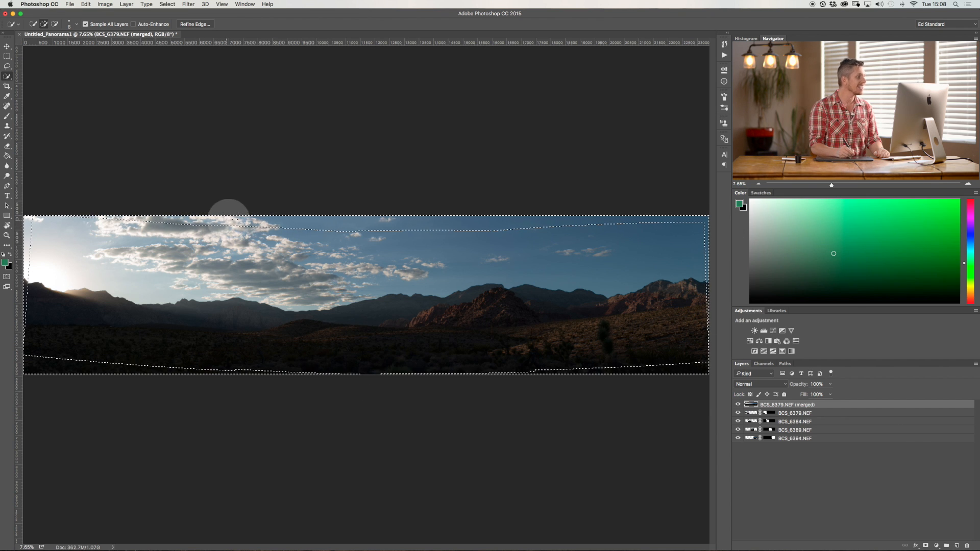
{"action": "mouse_move", "coordinate": [368, 315]}
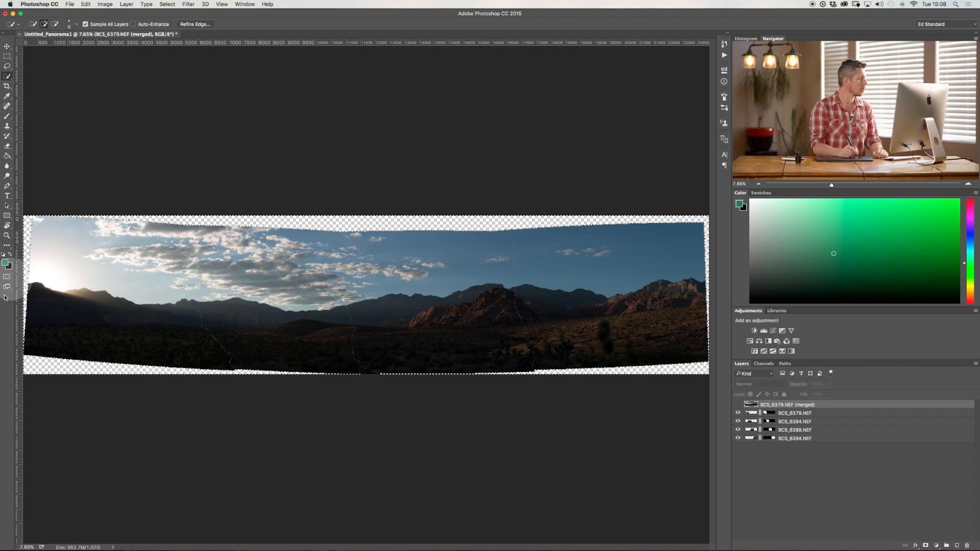
{"action": "mouse_move", "coordinate": [504, 282]}
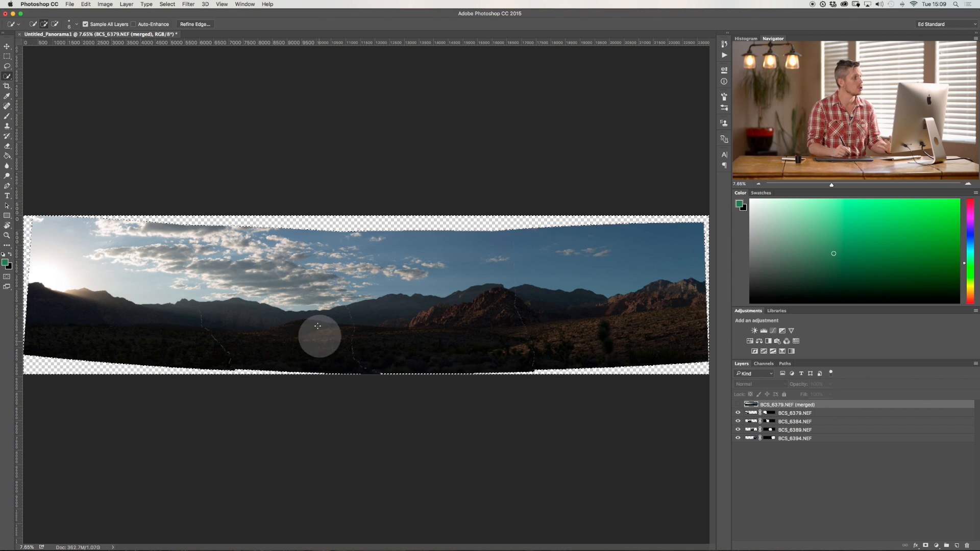
{"action": "mouse_move", "coordinate": [72, 54]}
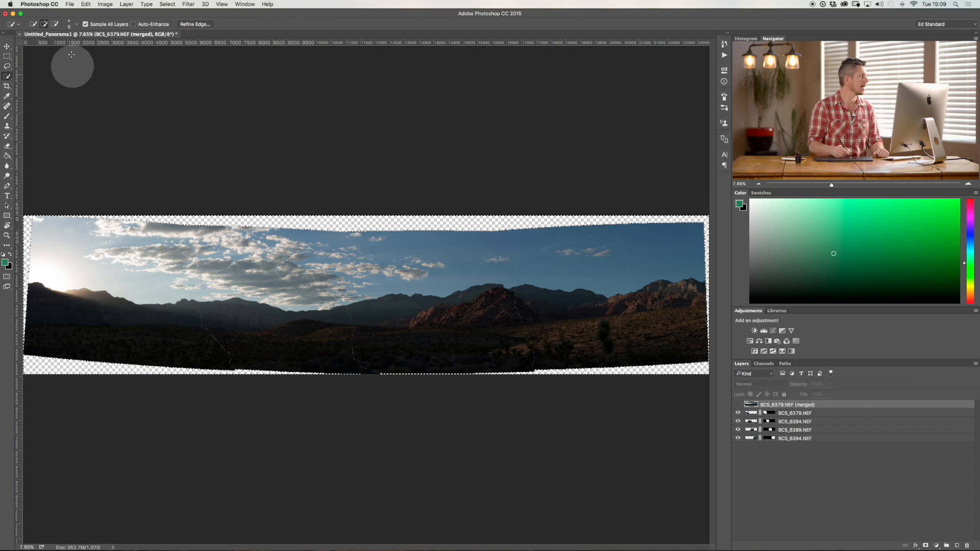
{"action": "left_click", "coordinate": [84, 4]}
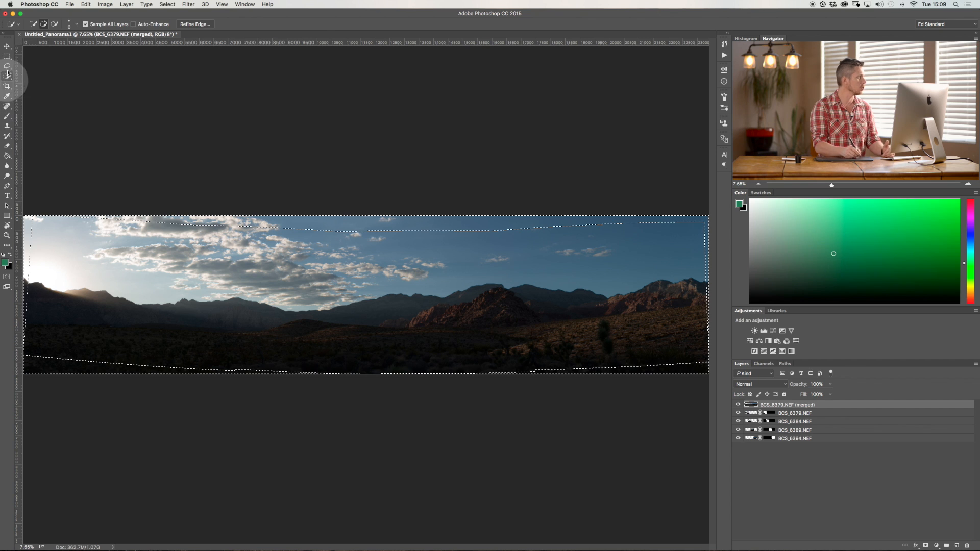
- Switch to the Rectangular Marquee and hide the content-filled merged panorama layer
{"action": "left_click", "coordinate": [8, 56]}
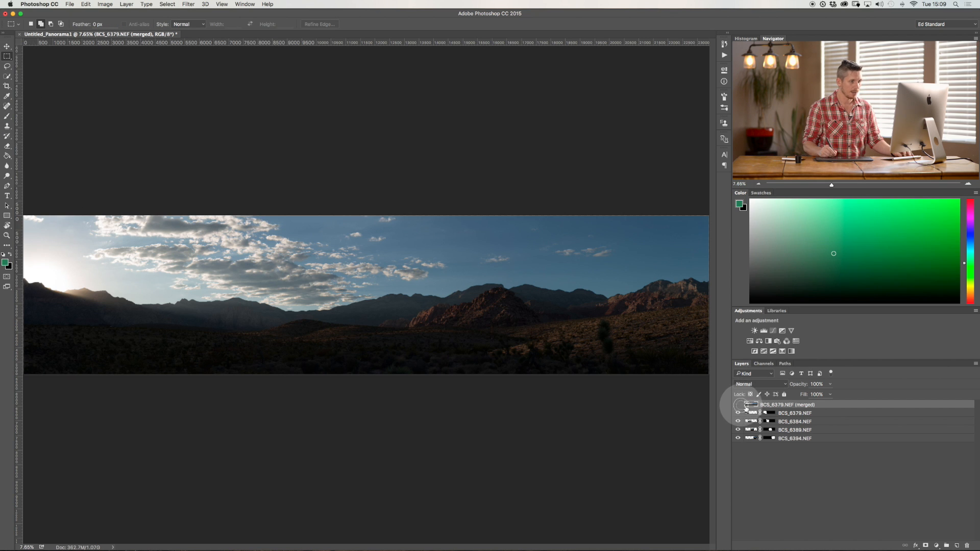
{"action": "left_click", "coordinate": [738, 404]}
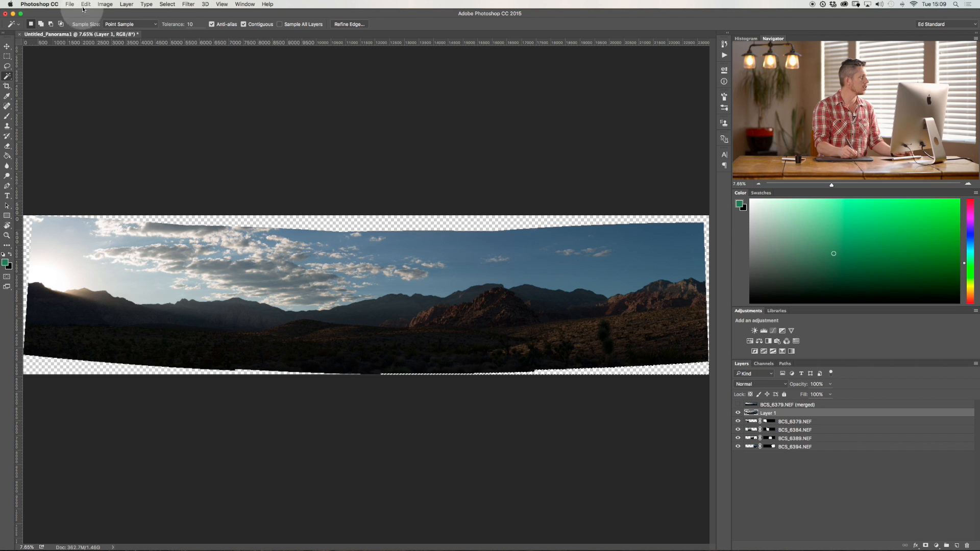
- Try a content-aware fill of the transparent edges, then delete the merged panorama layer
{"action": "left_click", "coordinate": [86, 4]}
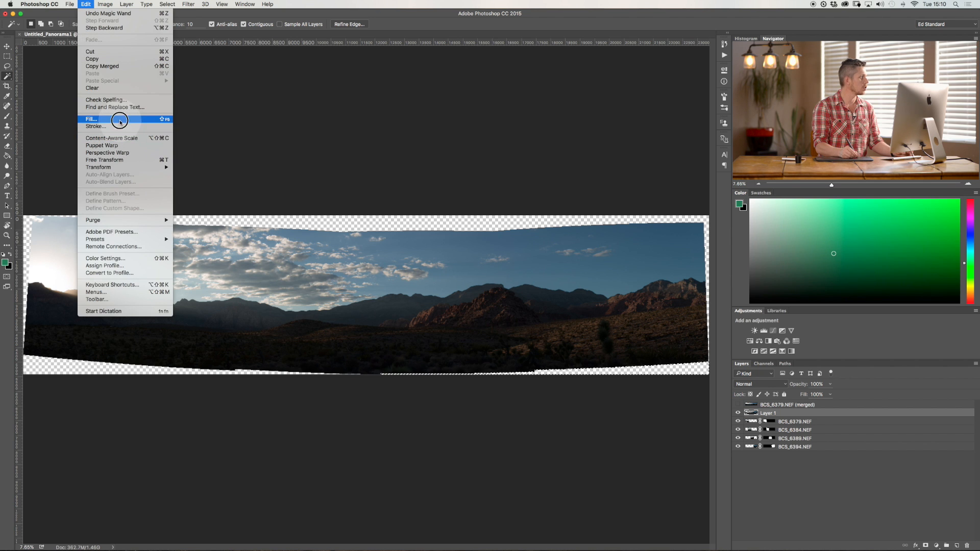
{"action": "left_click", "coordinate": [91, 120]}
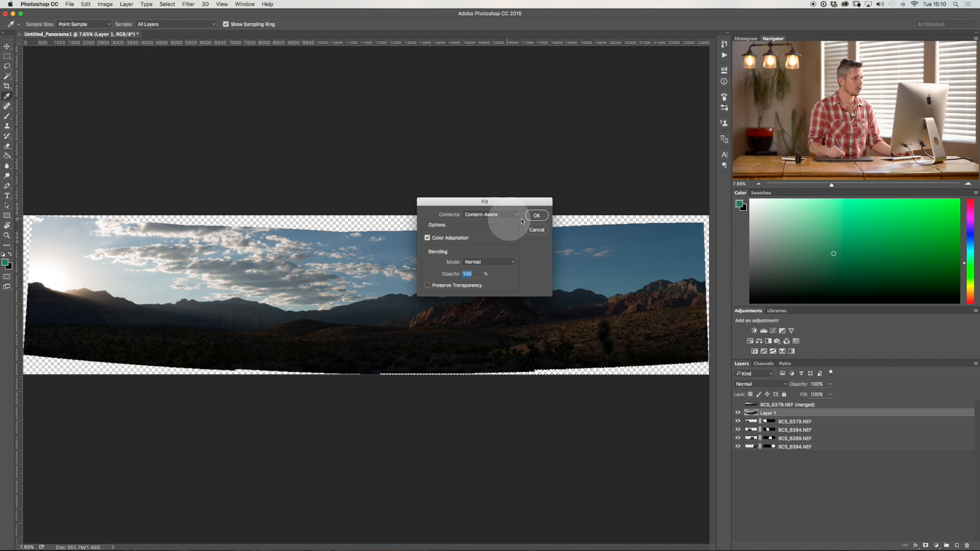
{"action": "left_click", "coordinate": [536, 216]}
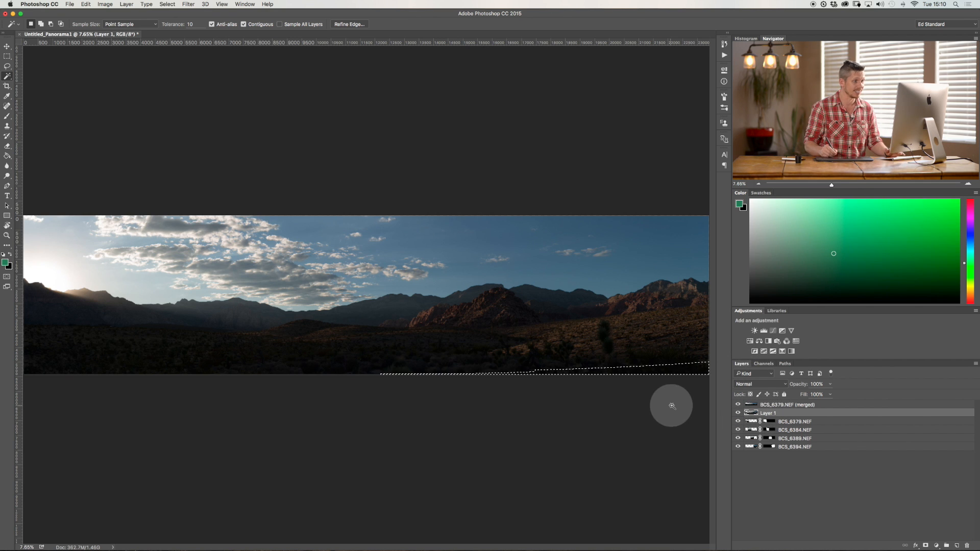
{"action": "mouse_move", "coordinate": [565, 338]}
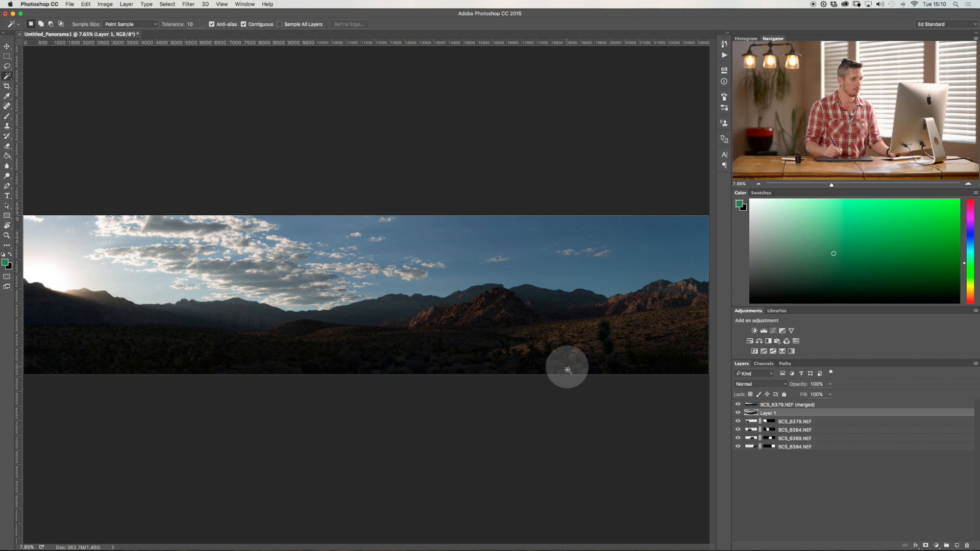
{"action": "left_click", "coordinate": [786, 406]}
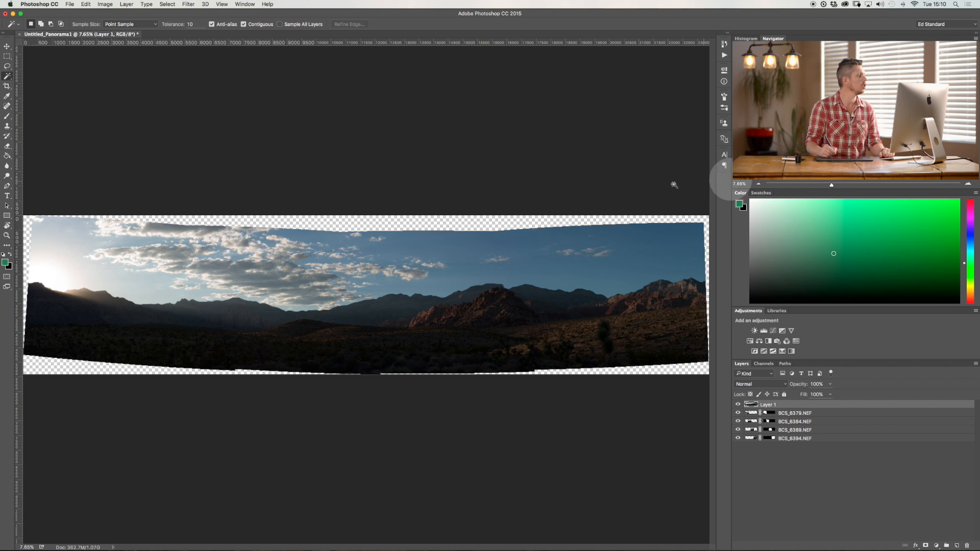
{"action": "left_click", "coordinate": [7, 86]}
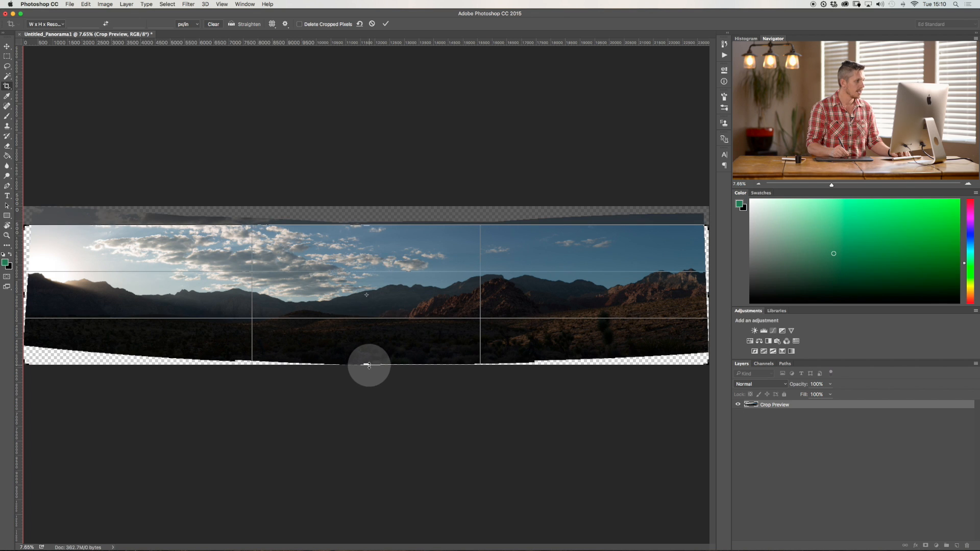
{"action": "left_click_drag", "start_coordinate": [368, 365], "coordinate": [351, 386]}
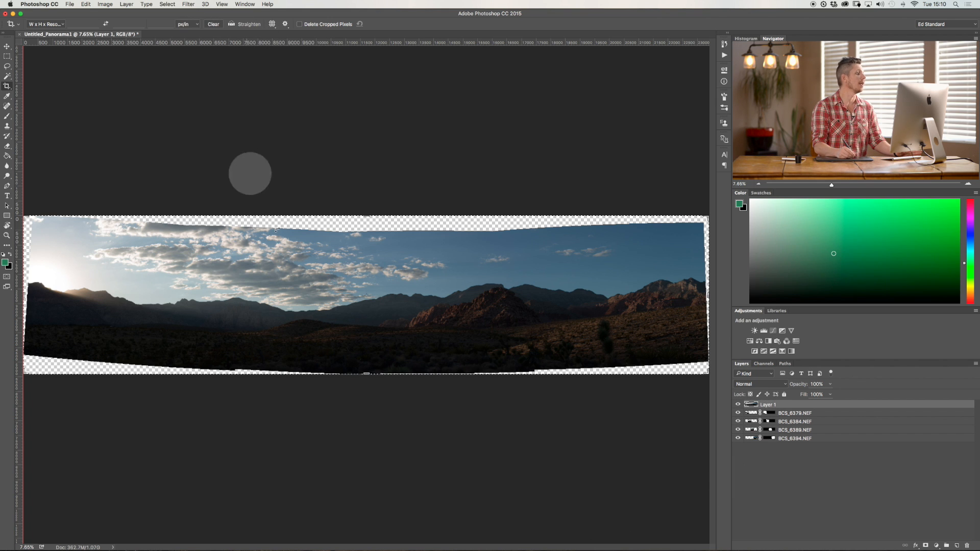
- Resize the panorama to 10000 pixels wide with proportions linked via Image Size
{"action": "left_click", "coordinate": [105, 4]}
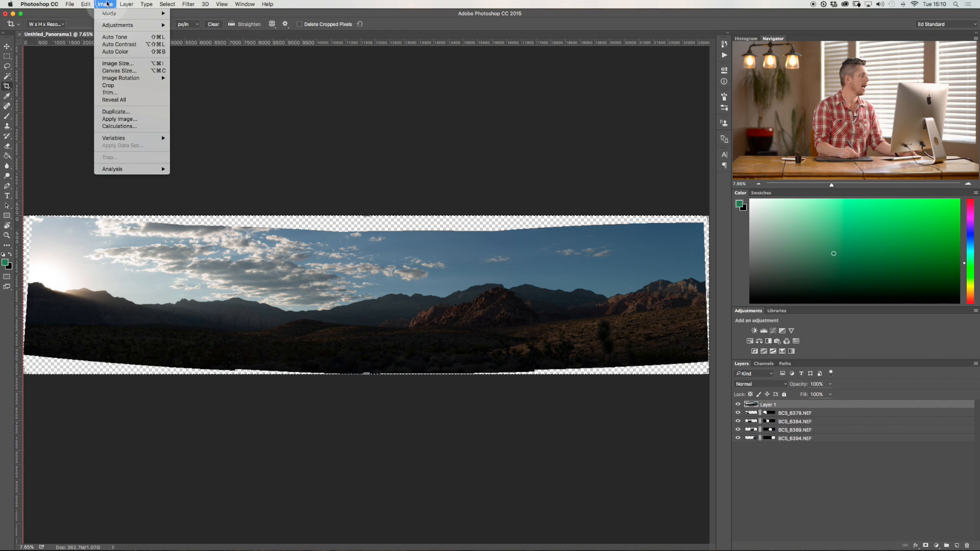
{"action": "left_click", "coordinate": [116, 62]}
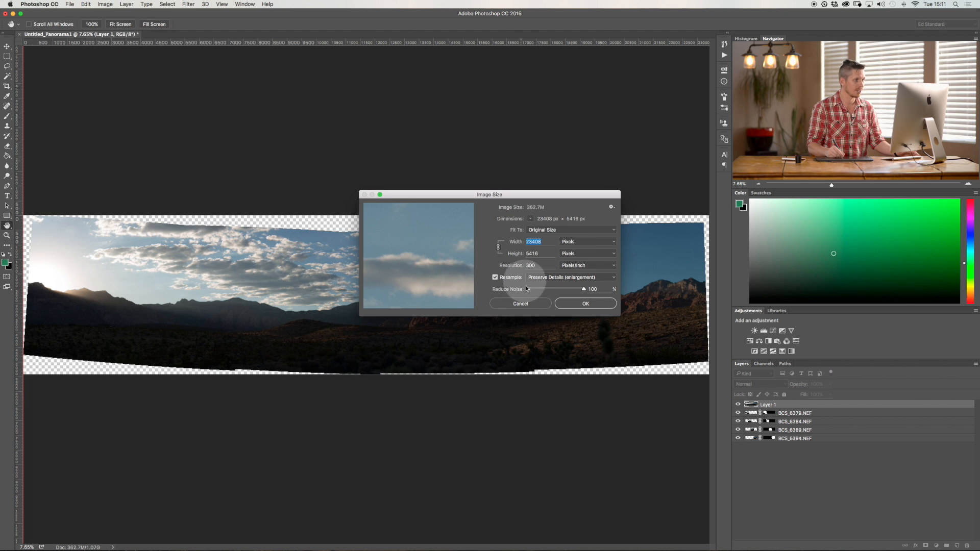
{"action": "type", "text": "10"}
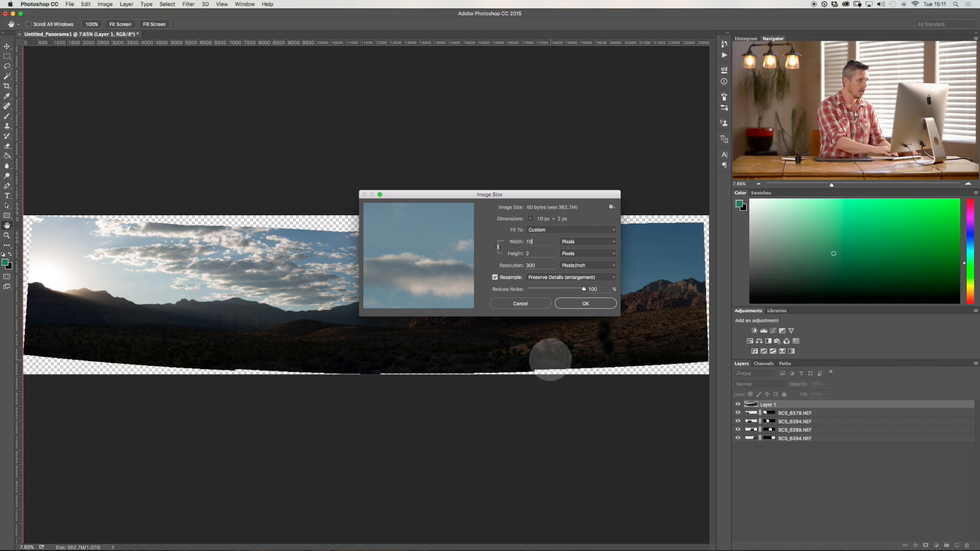
{"action": "type", "text": "10000"}
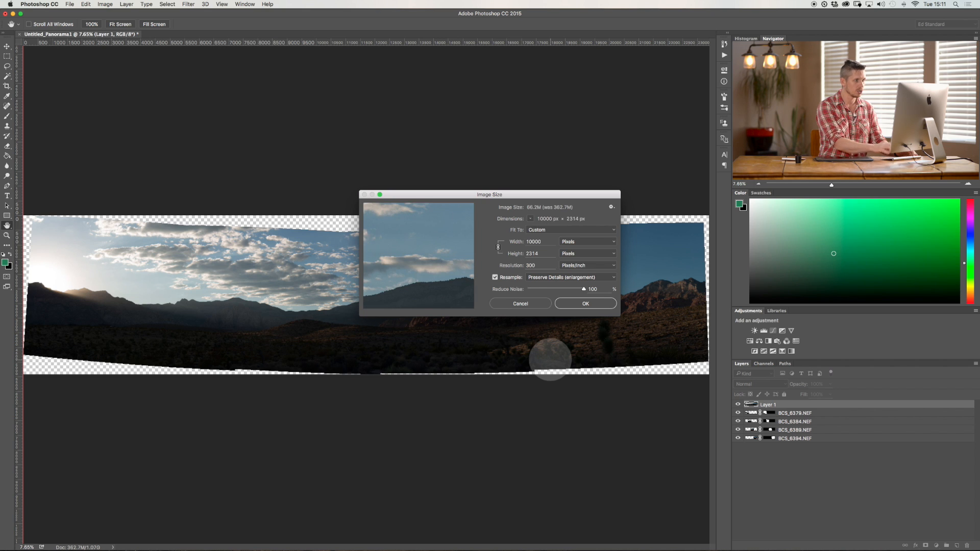
{"action": "left_click", "coordinate": [519, 303]}
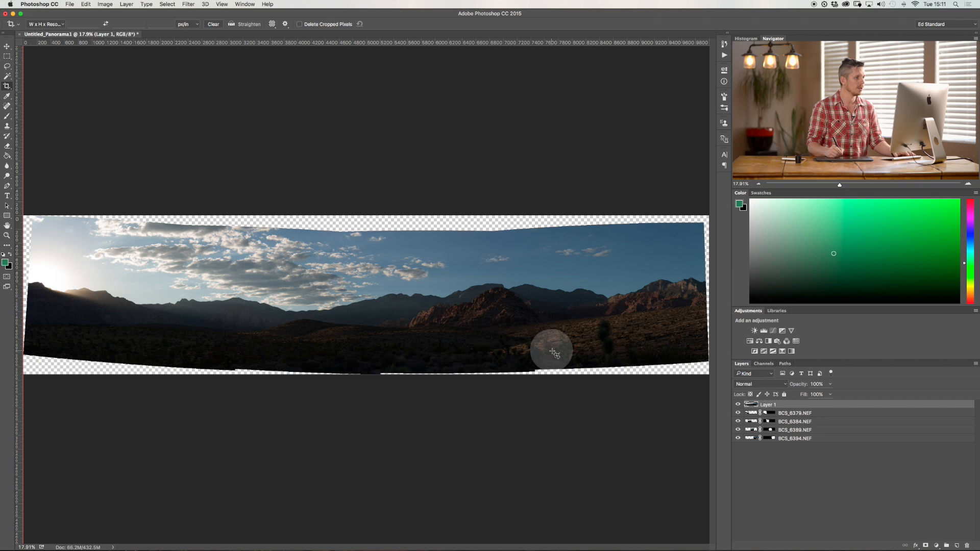
- In Adaptive Wide Angle, draw a straightening constraint line along the curved bottom edge
{"action": "left_click", "coordinate": [188, 4]}
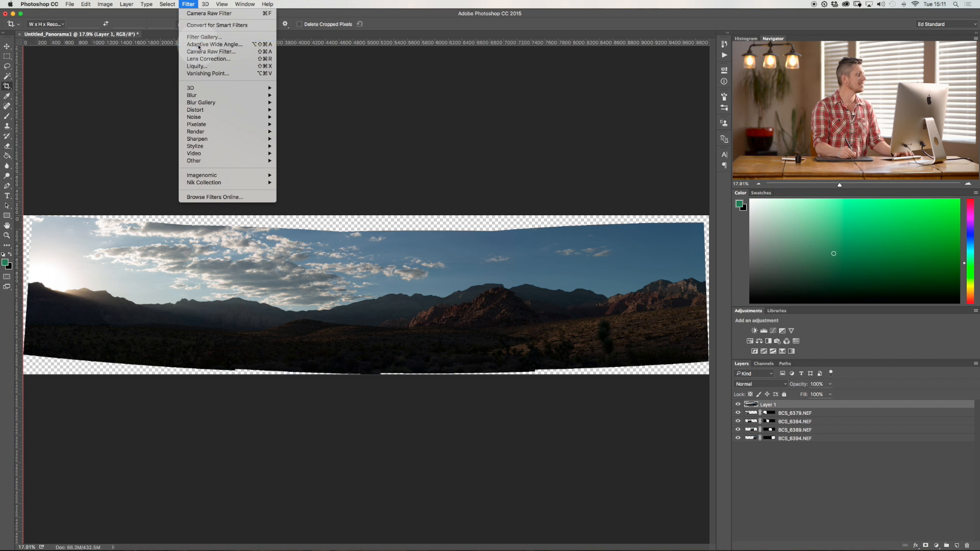
{"action": "left_click", "coordinate": [214, 44]}
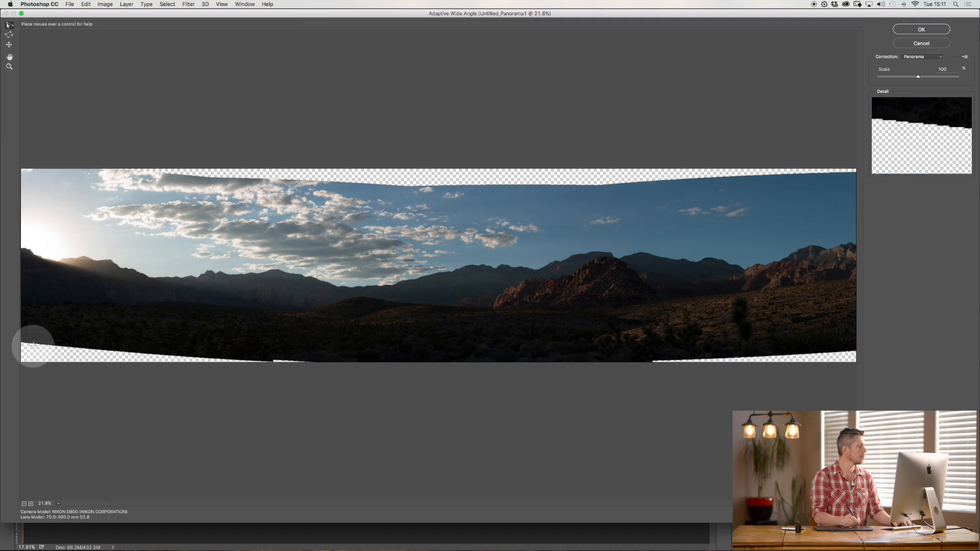
{"action": "left_click_drag", "start_coordinate": [25, 343], "coordinate": [383, 338]}
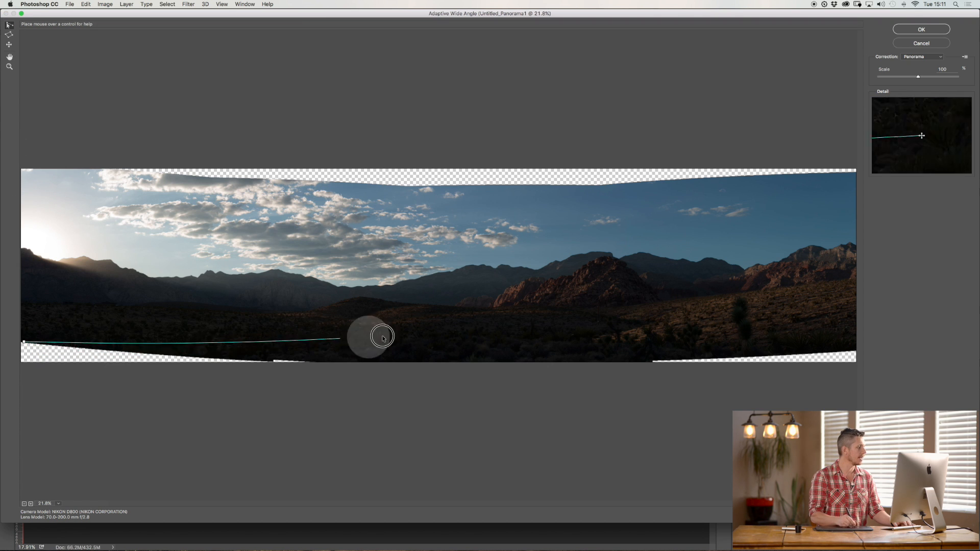
{"action": "left_click_drag", "start_coordinate": [381, 337], "coordinate": [785, 331]}
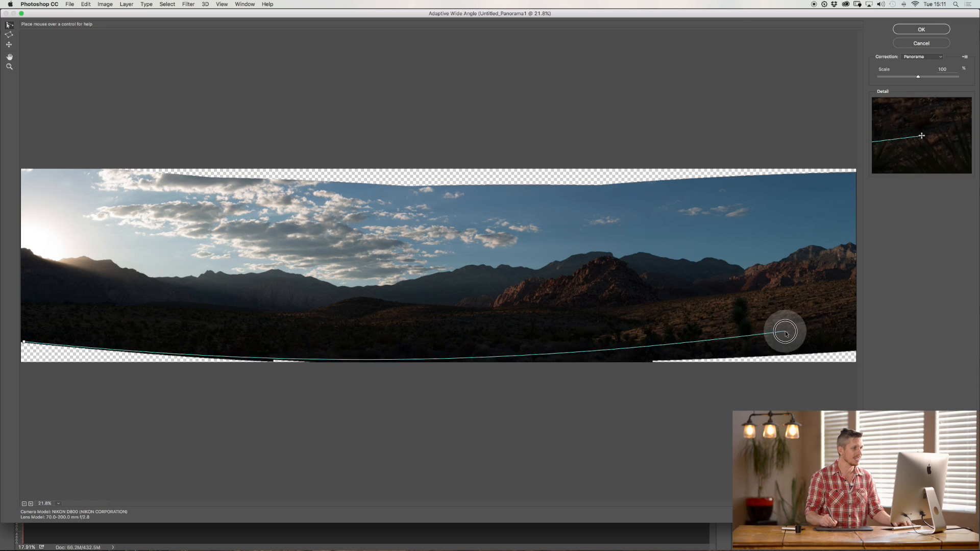
{"action": "left_click_drag", "start_coordinate": [784, 331], "coordinate": [800, 342]}
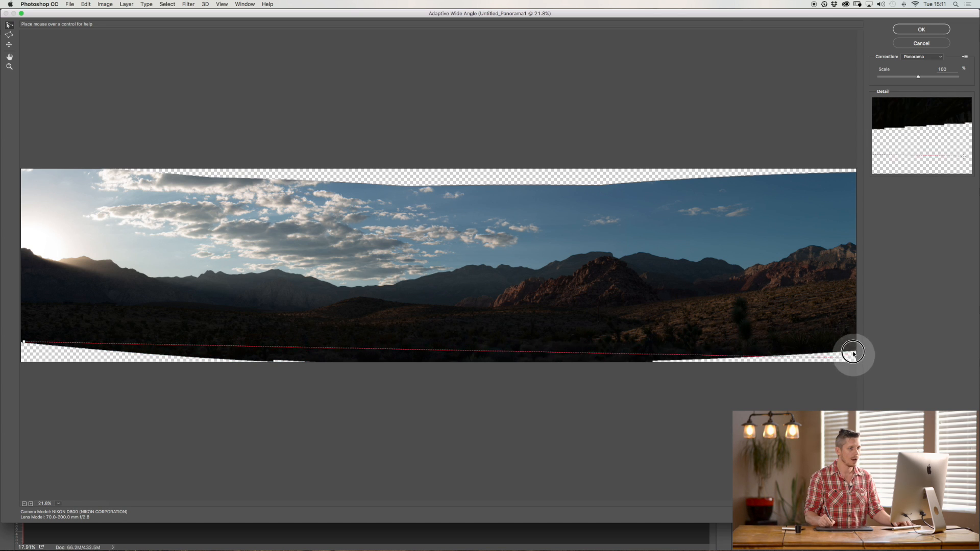
{"action": "left_click_drag", "start_coordinate": [853, 351], "coordinate": [855, 331]}
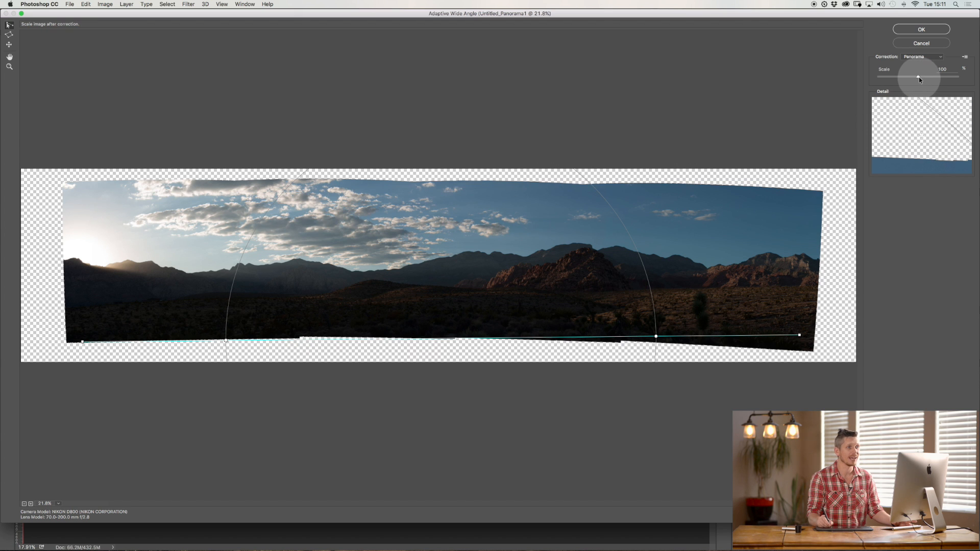
- Raise the Scale slider so the corrected panorama better fills the frame, then commit
{"action": "left_click_drag", "start_coordinate": [918, 79], "coordinate": [924, 79]}
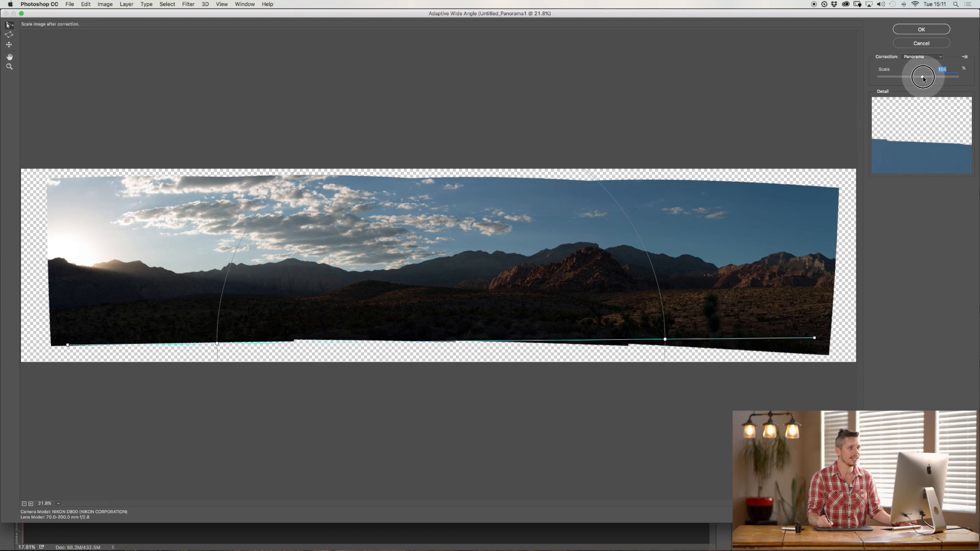
{"action": "left_click_drag", "start_coordinate": [924, 76], "coordinate": [928, 77]}
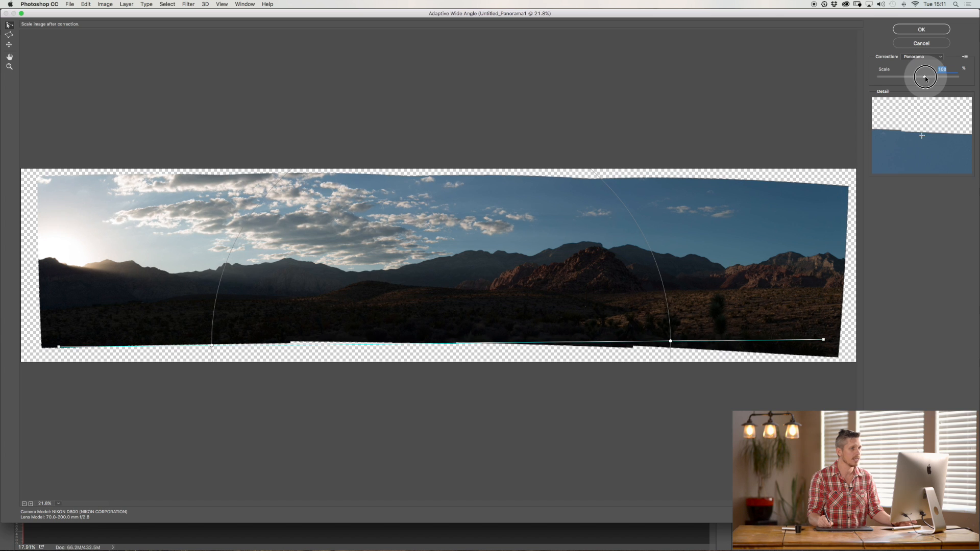
{"action": "left_click_drag", "start_coordinate": [928, 75], "coordinate": [931, 74]}
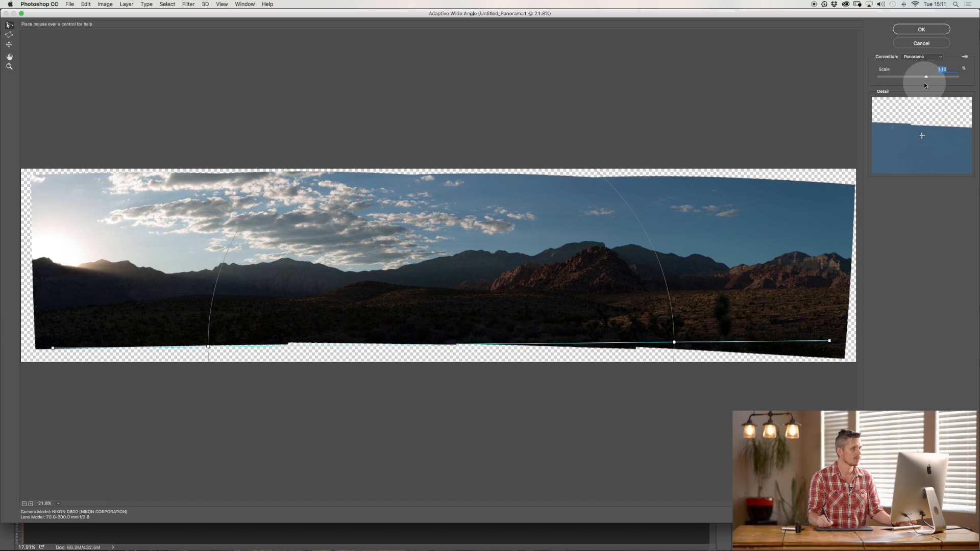
{"action": "left_click", "coordinate": [920, 29]}
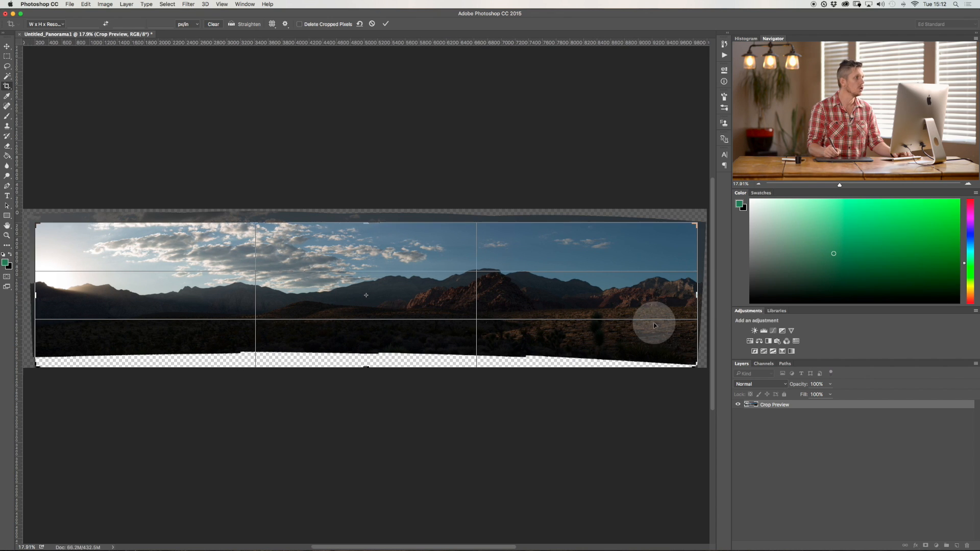
{"action": "mouse_move", "coordinate": [650, 332]}
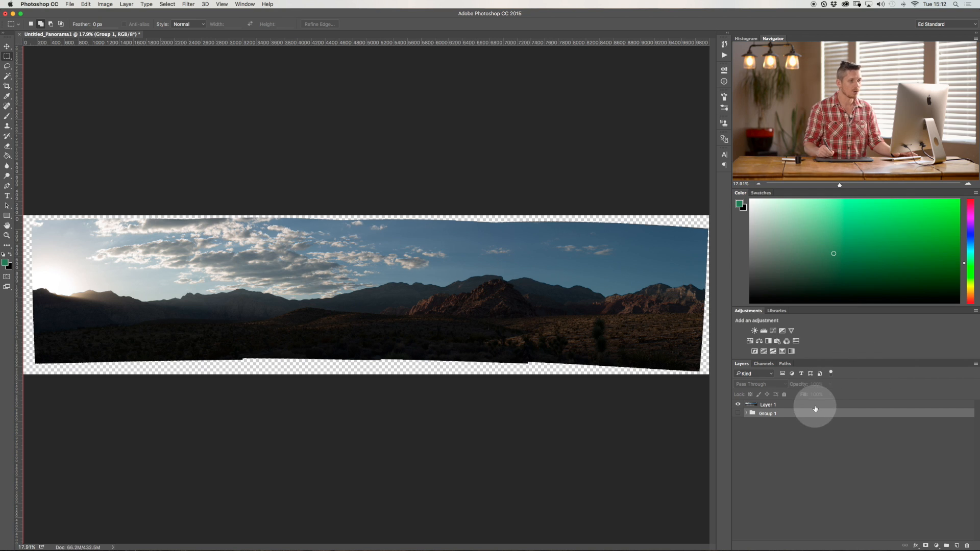
- Warp Layer 1's bottom edge and corners outward past the canvas and commit the transform
{"action": "left_click", "coordinate": [767, 404]}
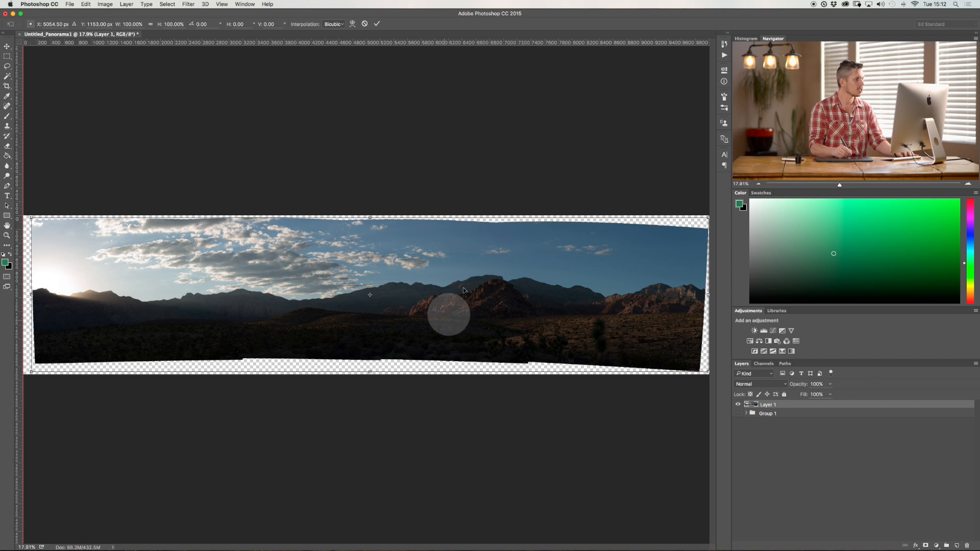
{"action": "left_click", "coordinate": [352, 24]}
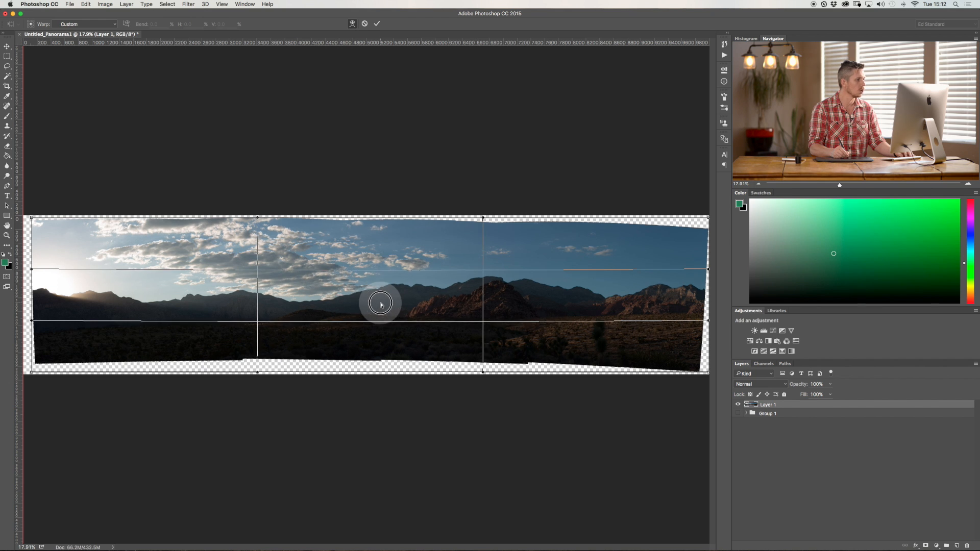
{"action": "left_click_drag", "start_coordinate": [381, 304], "coordinate": [364, 363]}
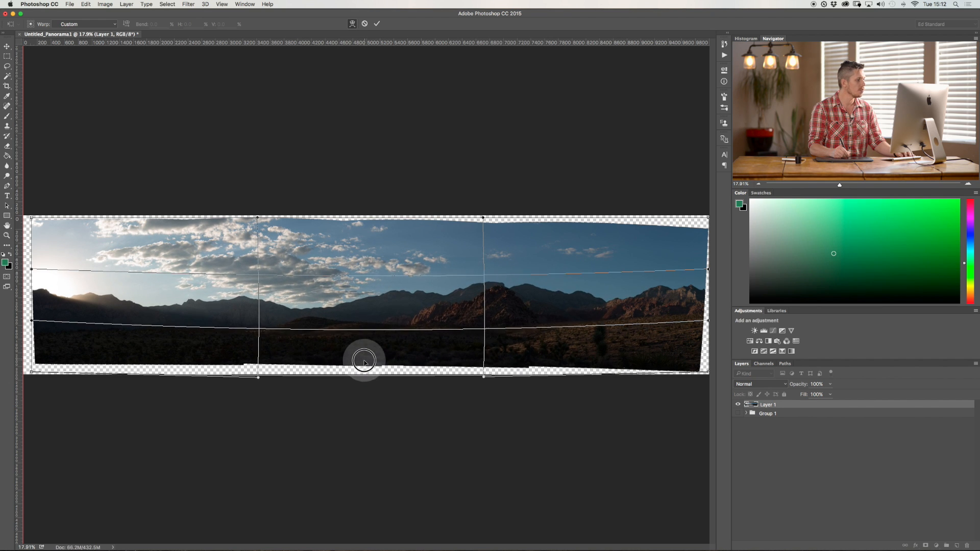
{"action": "left_click_drag", "start_coordinate": [364, 363], "coordinate": [183, 358]}
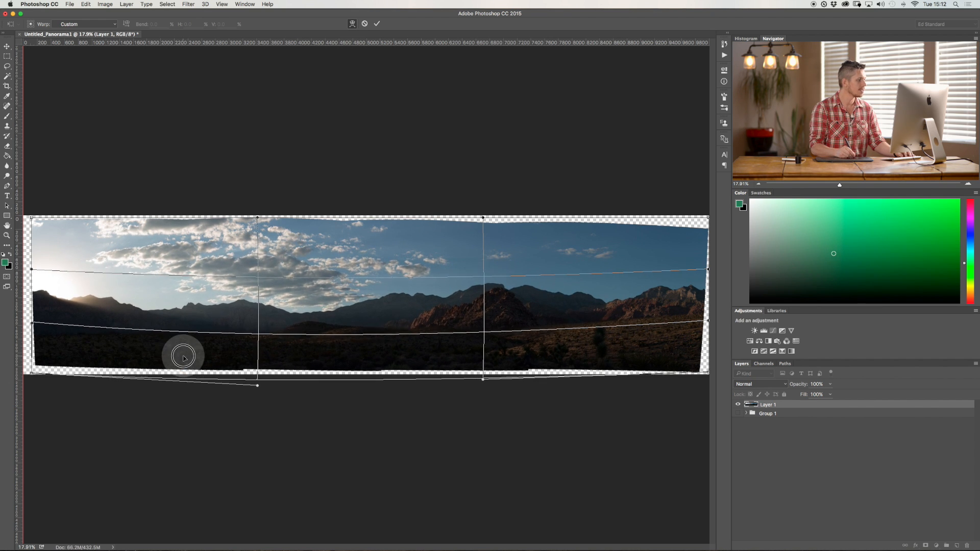
{"action": "left_click_drag", "start_coordinate": [183, 359], "coordinate": [18, 383]}
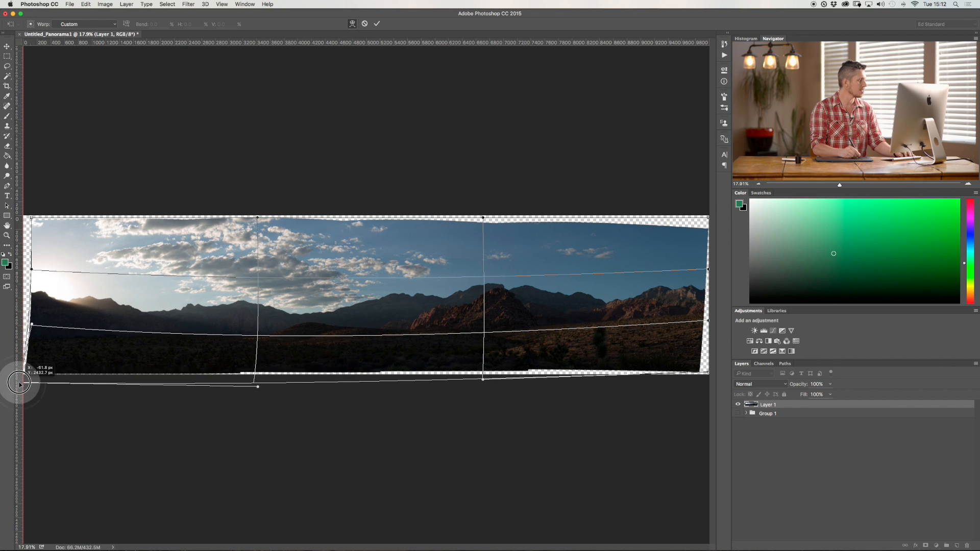
{"action": "left_click_drag", "start_coordinate": [18, 384], "coordinate": [19, 213]}
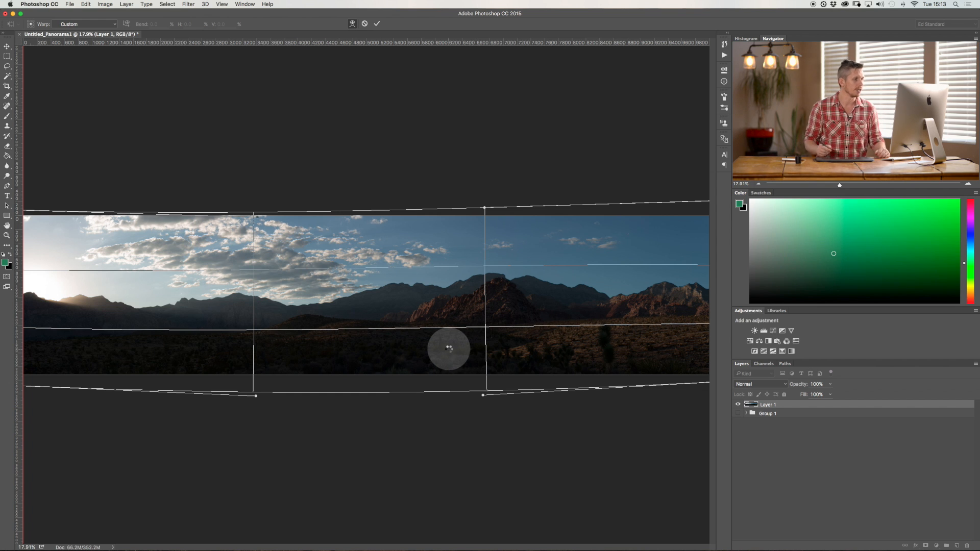
{"action": "left_click", "coordinate": [377, 23]}
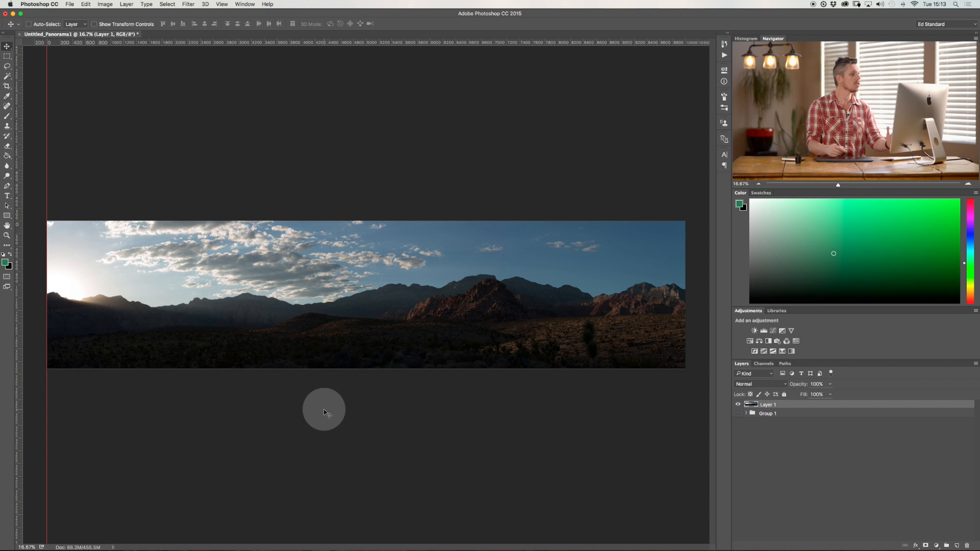
{"action": "mouse_move", "coordinate": [676, 307]}
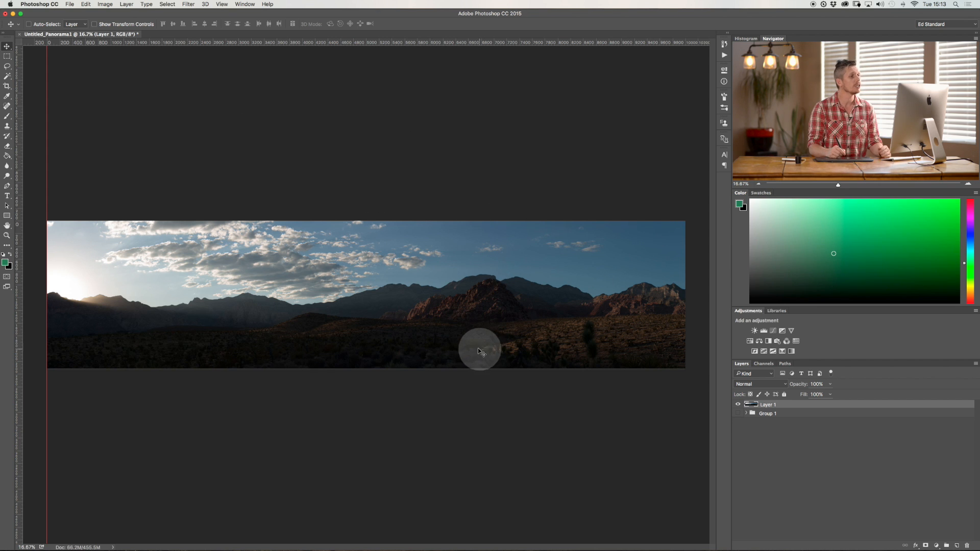
{"action": "mouse_move", "coordinate": [615, 372]}
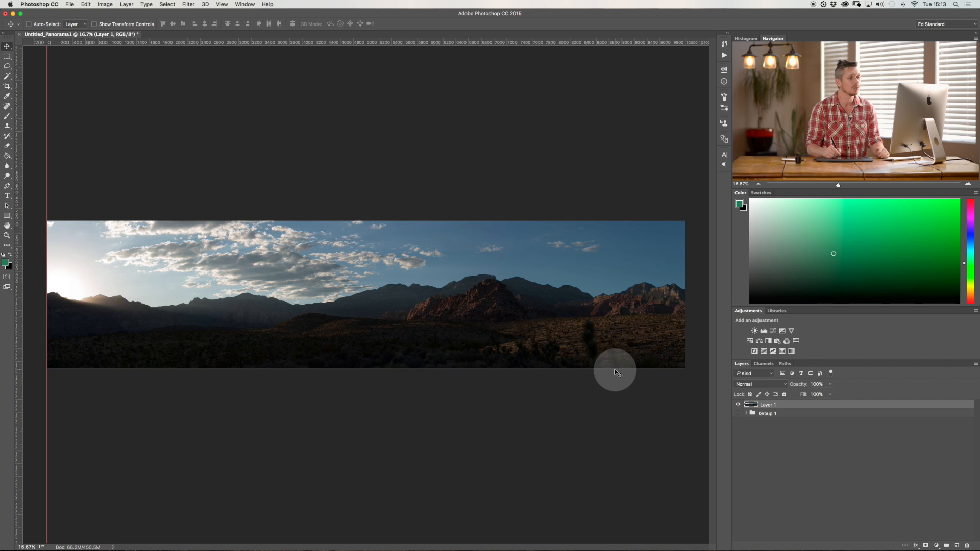
{"action": "mouse_move", "coordinate": [611, 381]}
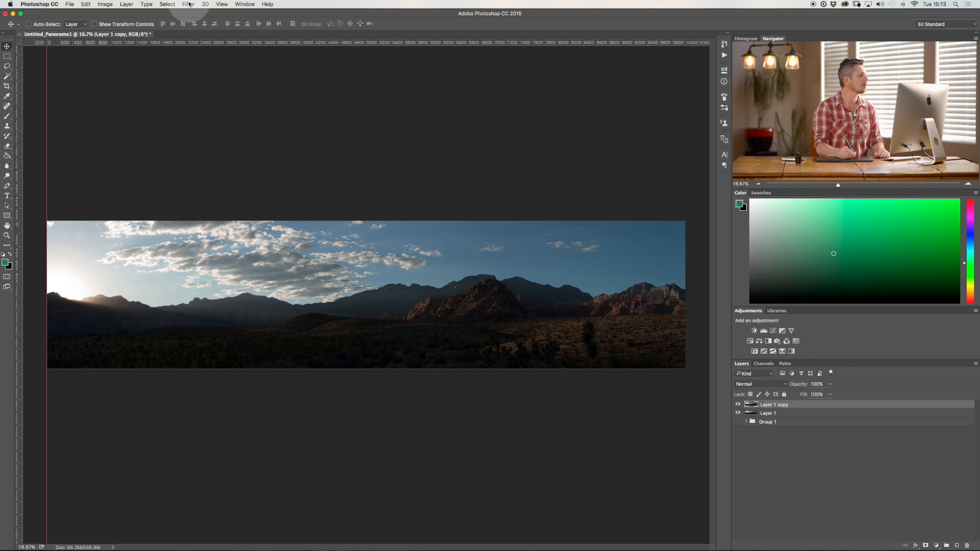
- Bring up the Filter menu for the duplicated Layer 1 copy
{"action": "left_click", "coordinate": [188, 4]}
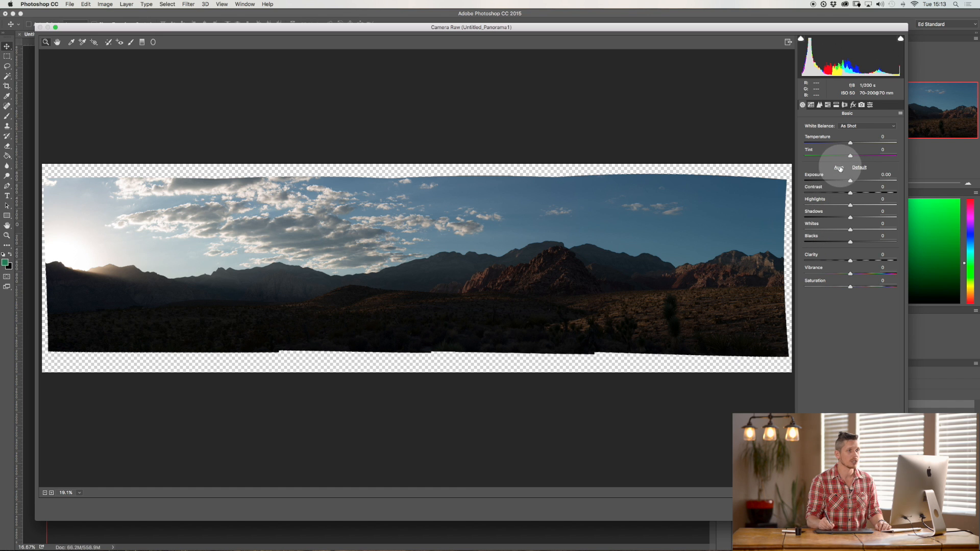
- Apply Camera Raw's Auto tone settings to brighten the panorama copy
{"action": "left_click", "coordinate": [839, 167]}
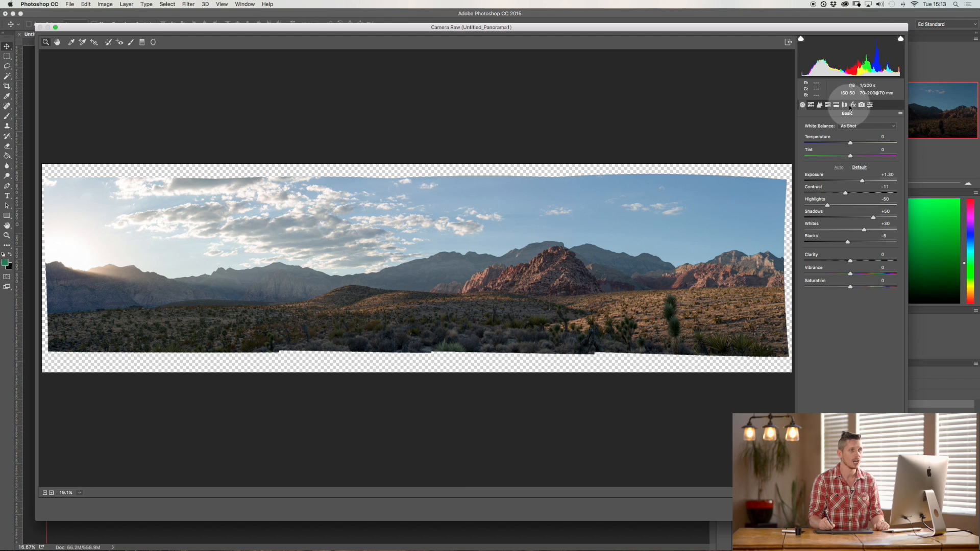
- Raise HSL saturation for reds, oranges and yellows, slightly lifting aquas and blues
{"action": "left_click", "coordinate": [827, 104]}
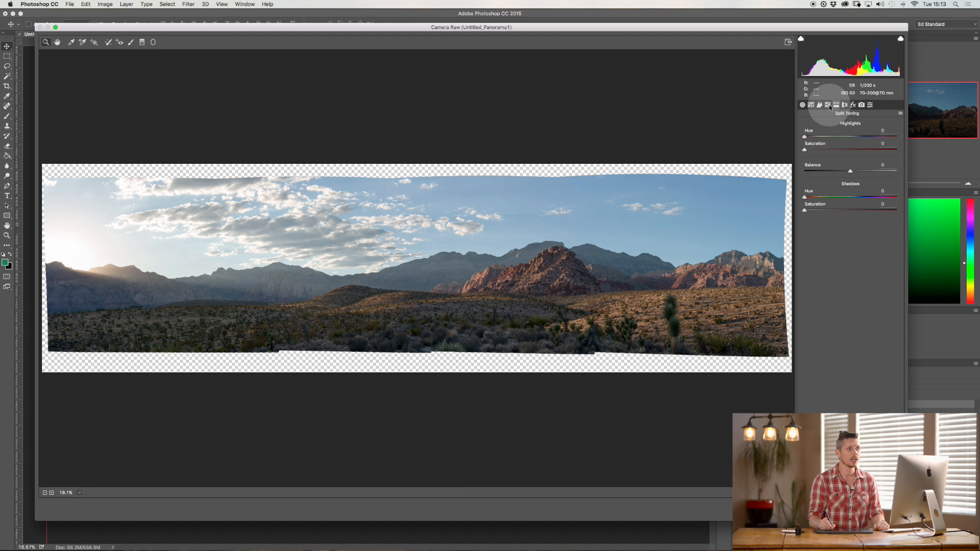
{"action": "left_click", "coordinate": [819, 105]}
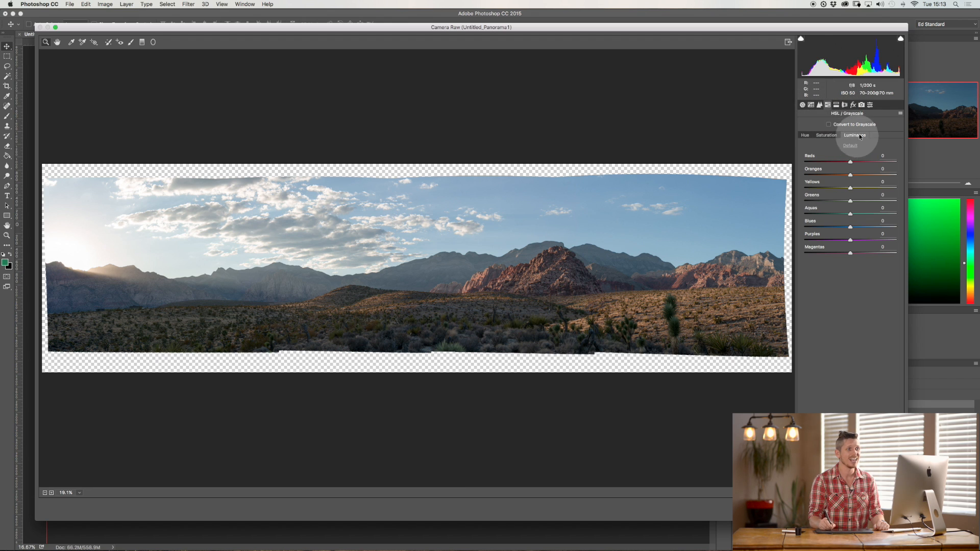
{"action": "left_click_drag", "start_coordinate": [851, 227], "coordinate": [834, 226]}
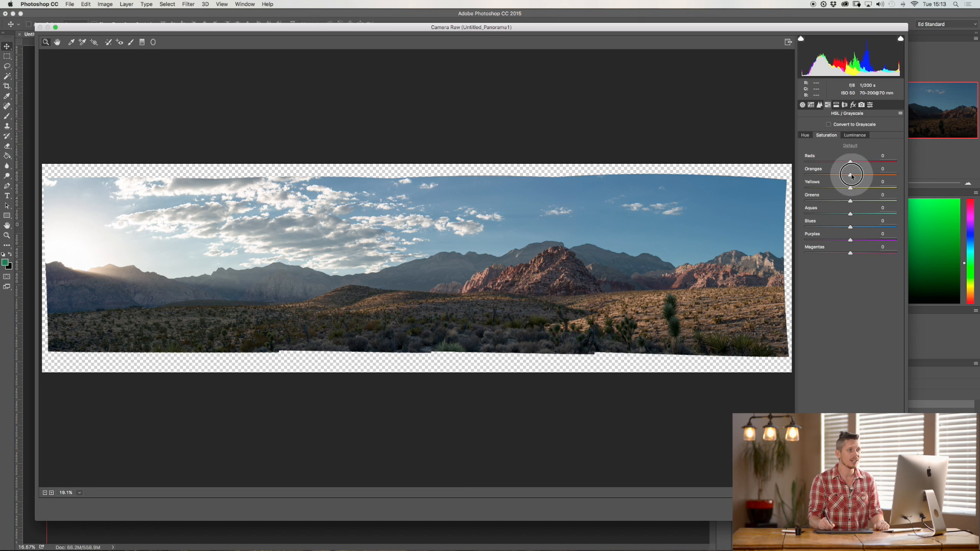
{"action": "left_click_drag", "start_coordinate": [850, 182], "coordinate": [868, 168]}
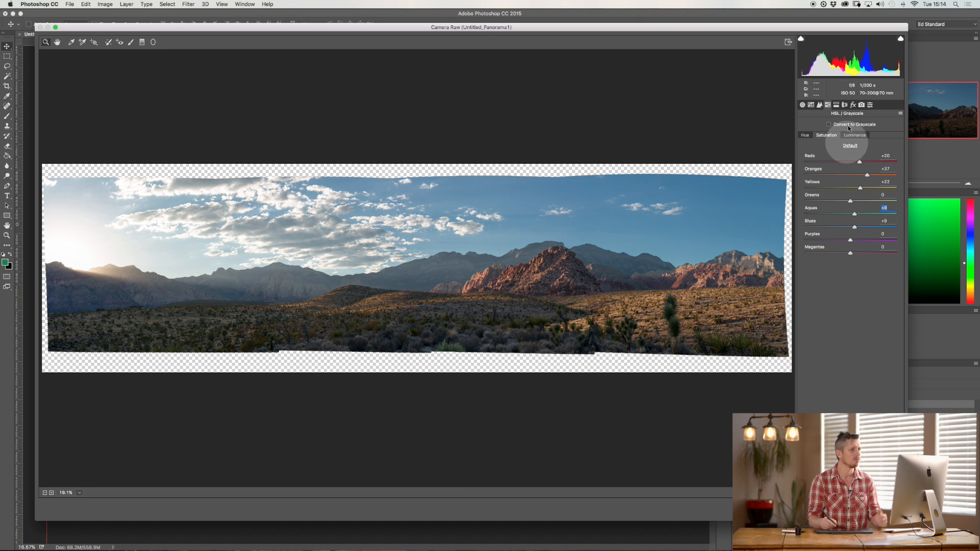
{"action": "left_click", "coordinate": [803, 104]}
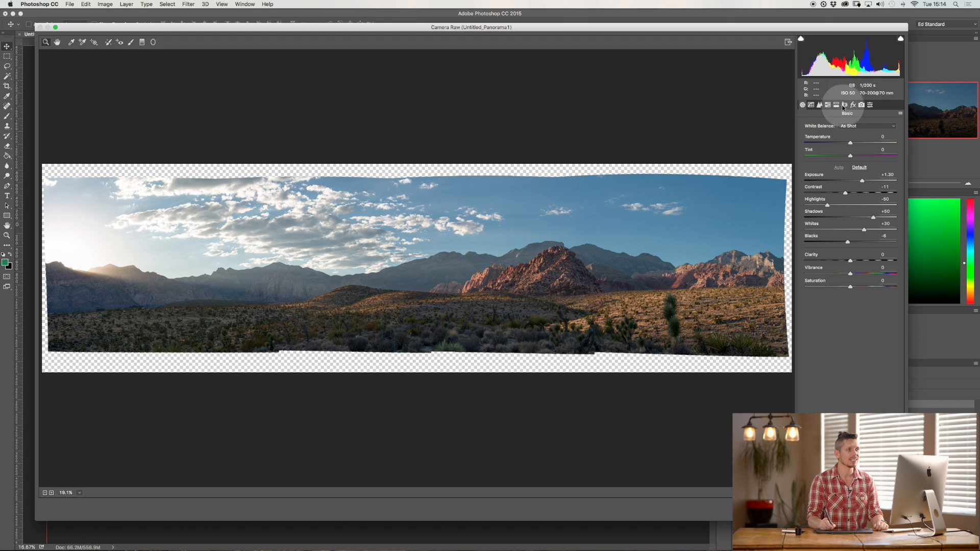
- Set warm orange highlights and saturated blue shadows in Split Toning, then apply the grade
{"action": "left_click", "coordinate": [835, 104]}
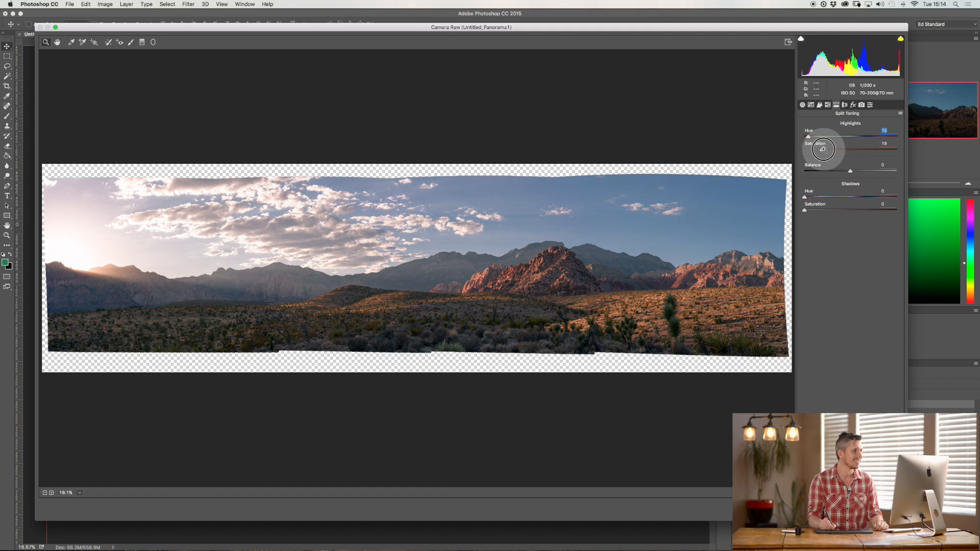
{"action": "left_click_drag", "start_coordinate": [824, 149], "coordinate": [819, 150]}
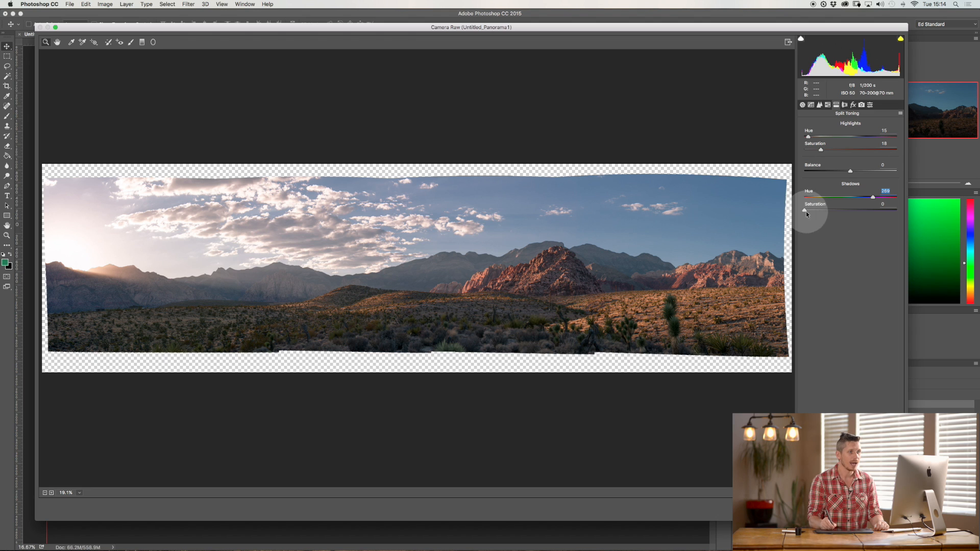
{"action": "left_click_drag", "start_coordinate": [815, 210], "coordinate": [877, 210]}
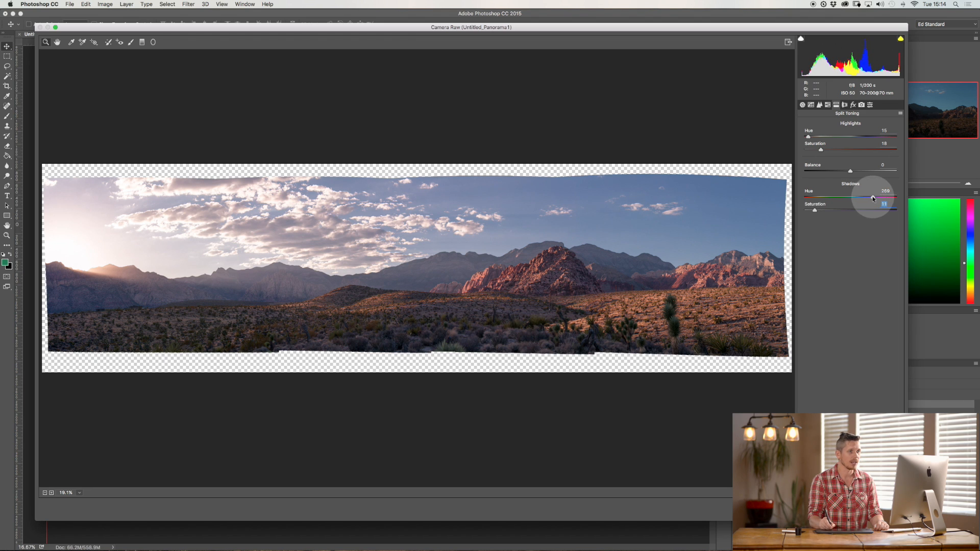
{"action": "left_click_drag", "start_coordinate": [874, 197], "coordinate": [865, 197]}
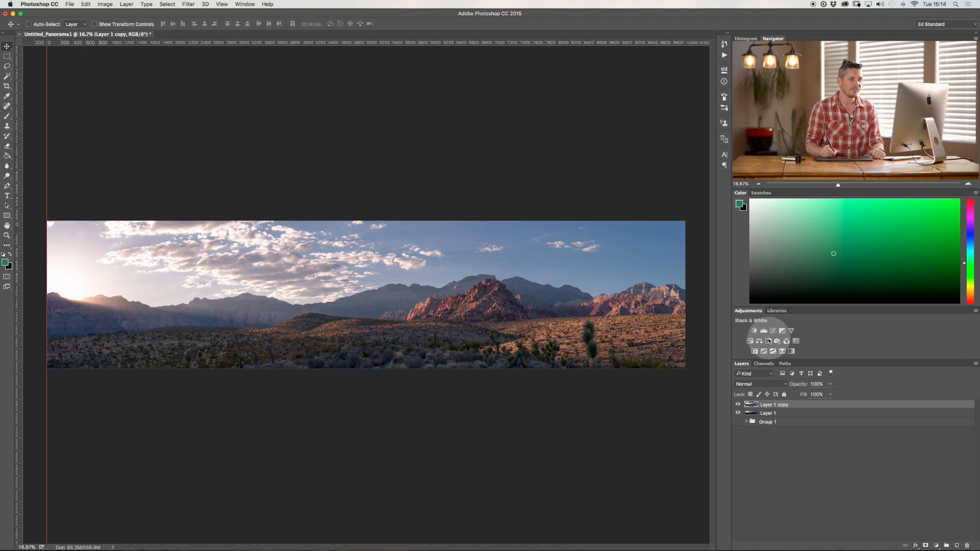
- Add a Curves 1 adjustment layer and switch its curve to the Red channel
{"action": "left_click", "coordinate": [754, 341]}
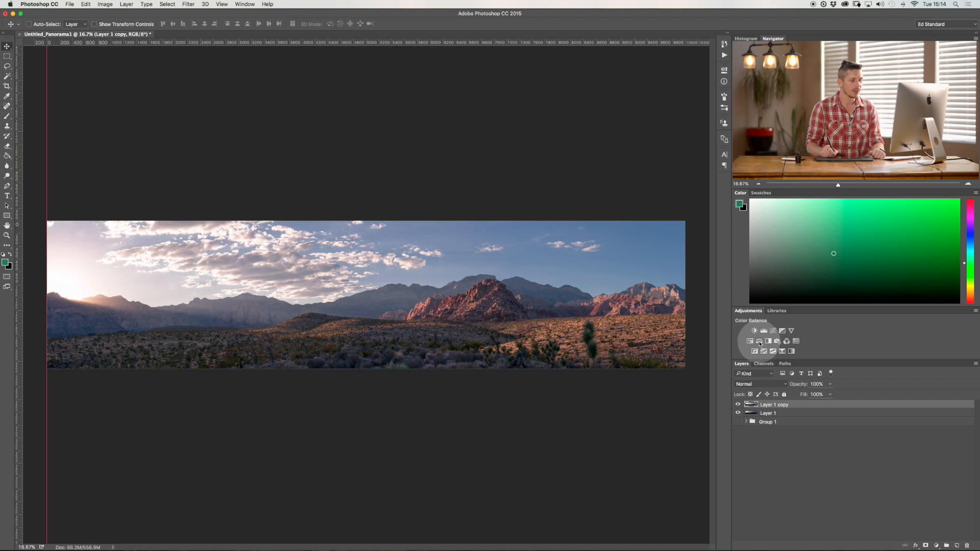
{"action": "left_click", "coordinate": [750, 341]}
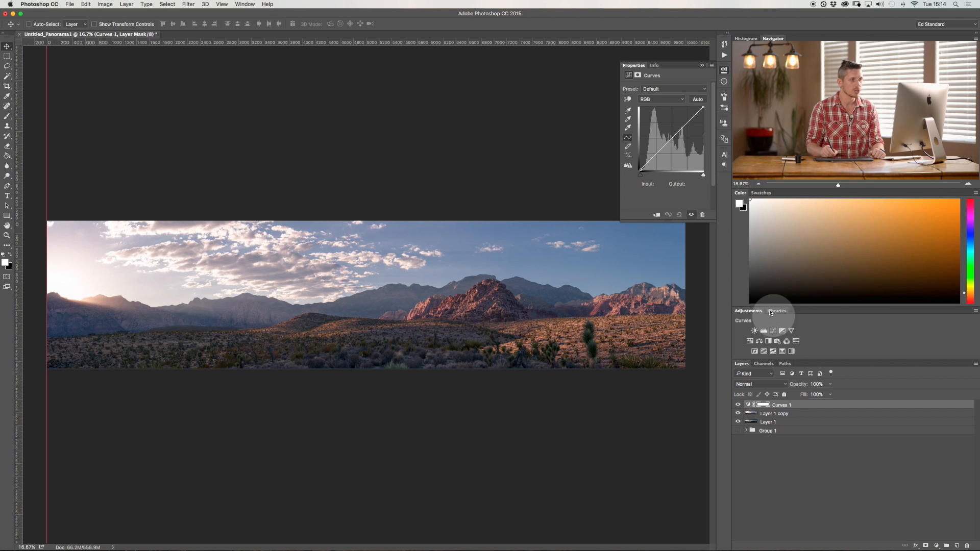
{"action": "left_click", "coordinate": [660, 99]}
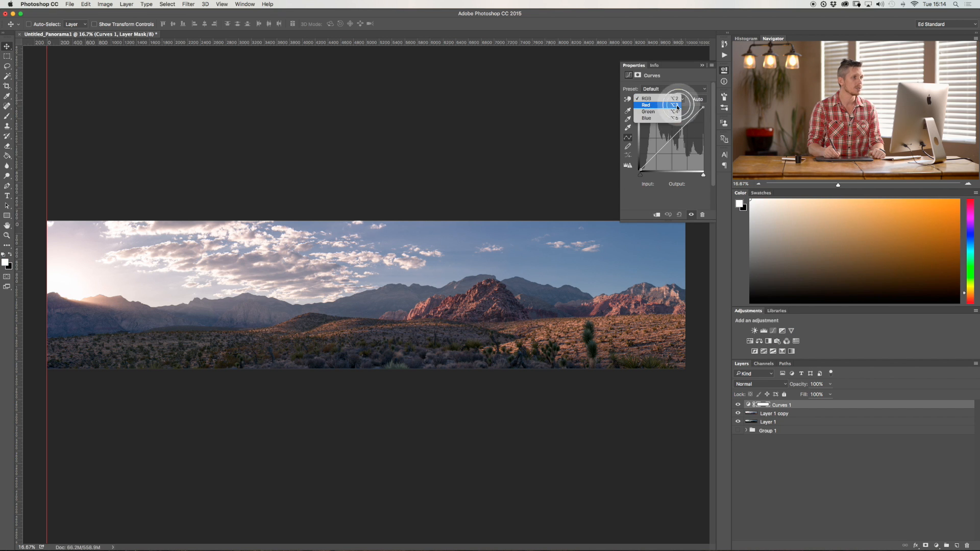
{"action": "left_click", "coordinate": [645, 104]}
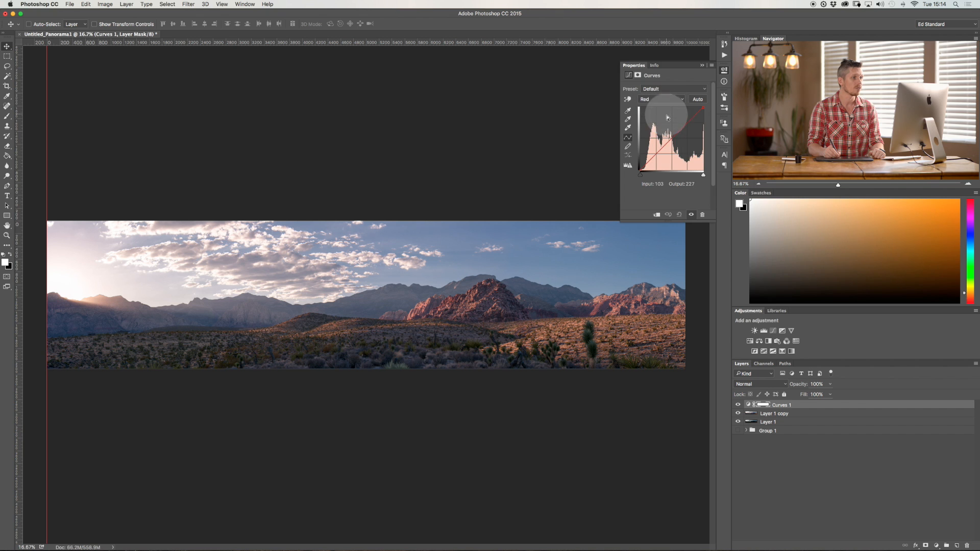
- Lift the red curve in highlights and midtones to give the sky and rocks a warm pink cast
{"action": "left_click_drag", "start_coordinate": [668, 116], "coordinate": [687, 121]}
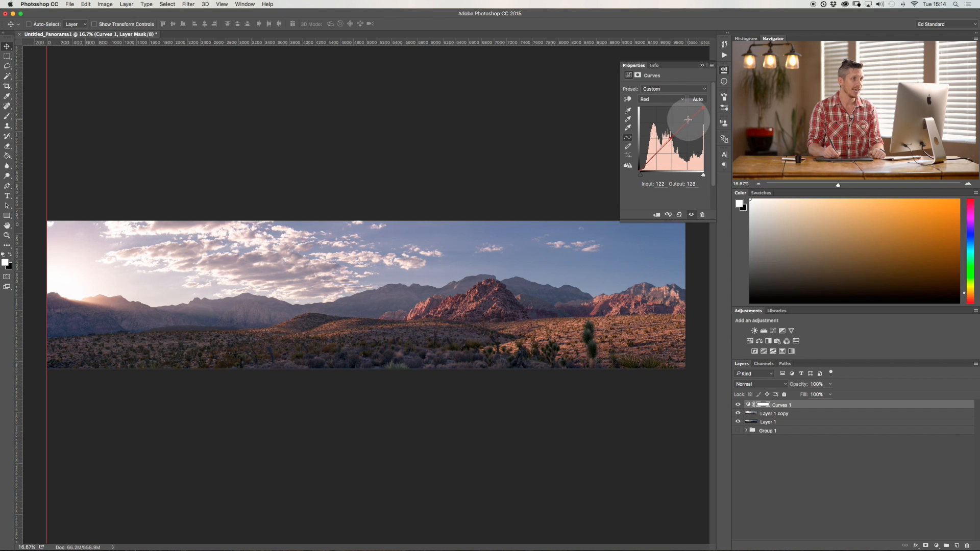
{"action": "left_click_drag", "start_coordinate": [688, 118], "coordinate": [681, 117]}
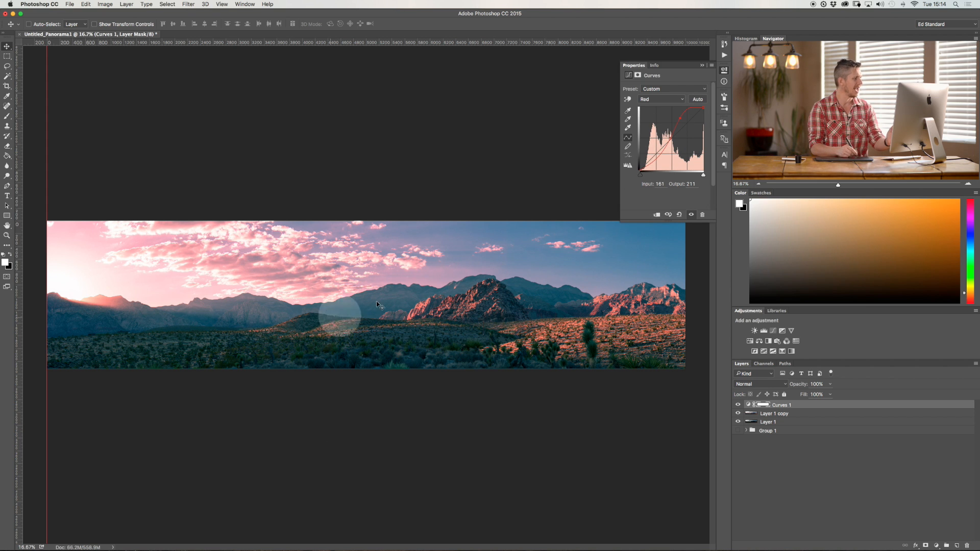
{"action": "left_click_drag", "start_coordinate": [679, 121], "coordinate": [656, 161]}
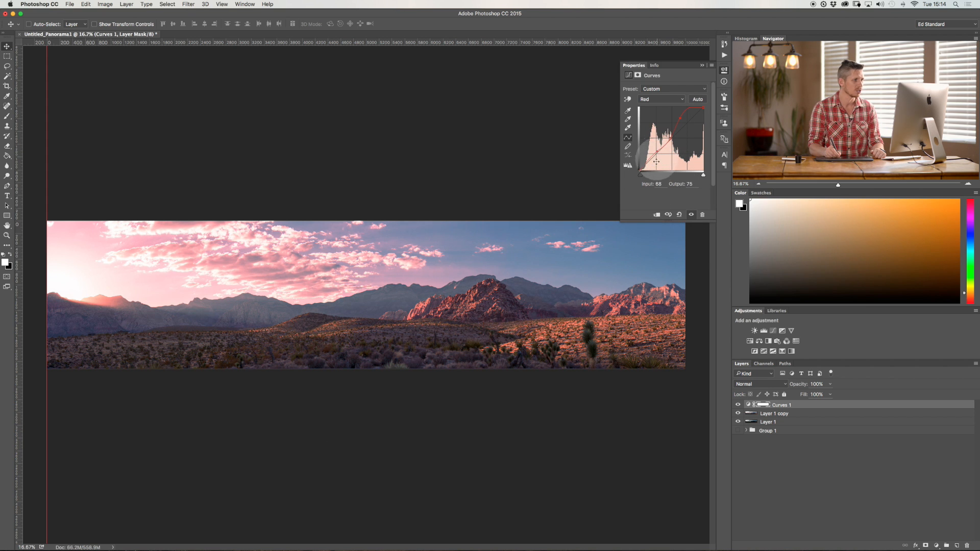
{"action": "left_click_drag", "start_coordinate": [656, 161], "coordinate": [684, 121]}
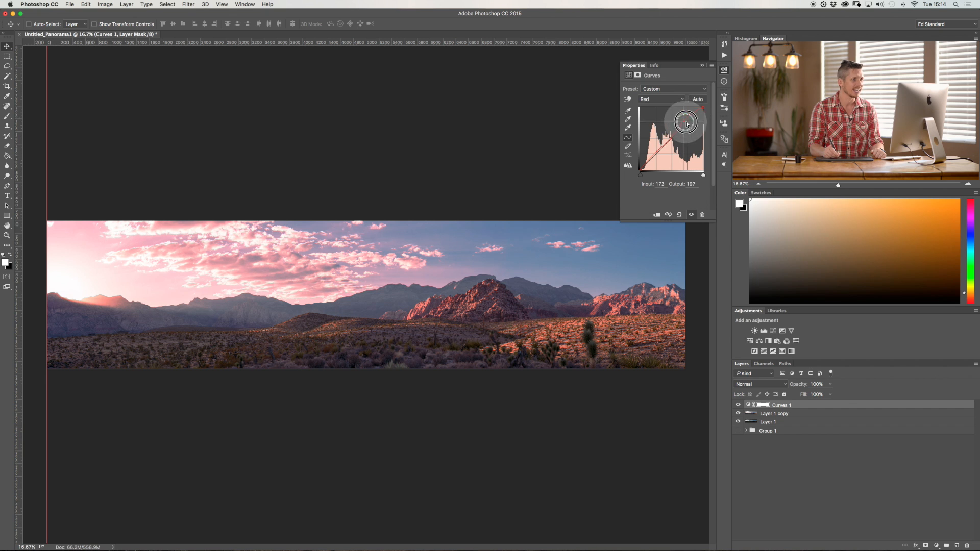
{"action": "left_click_drag", "start_coordinate": [684, 122], "coordinate": [666, 141]}
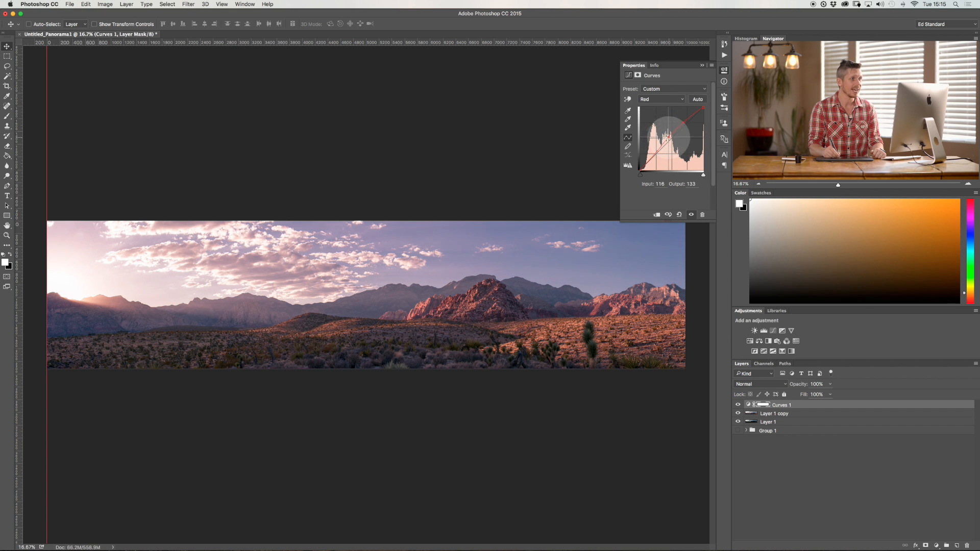
{"action": "left_click_drag", "start_coordinate": [672, 128], "coordinate": [656, 147]}
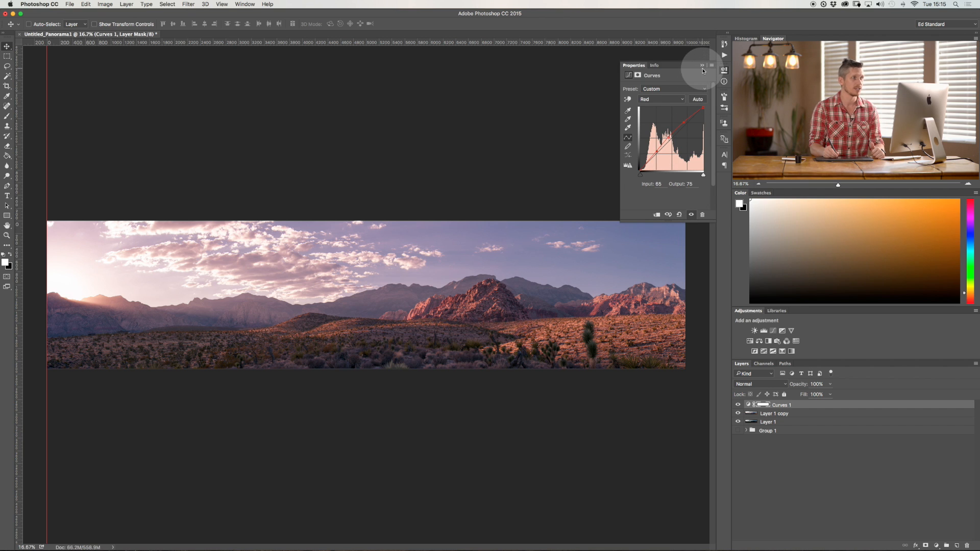
{"action": "left_click", "coordinate": [702, 66]}
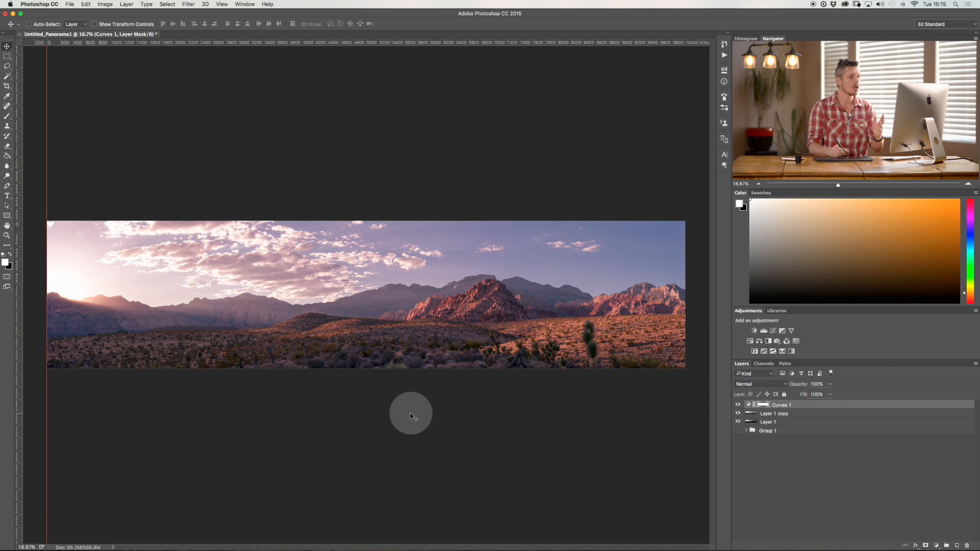
- Select Highlights via Color Range on Layer 1 copy, widening range and lowering fuzziness, for the Curves 1 mask
{"action": "left_click", "coordinate": [773, 413]}
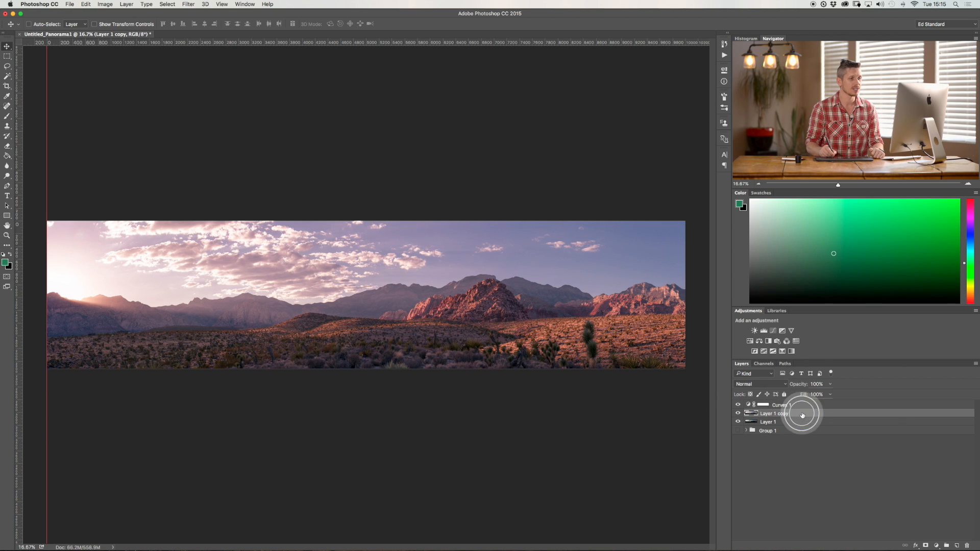
{"action": "left_click", "coordinate": [188, 4]}
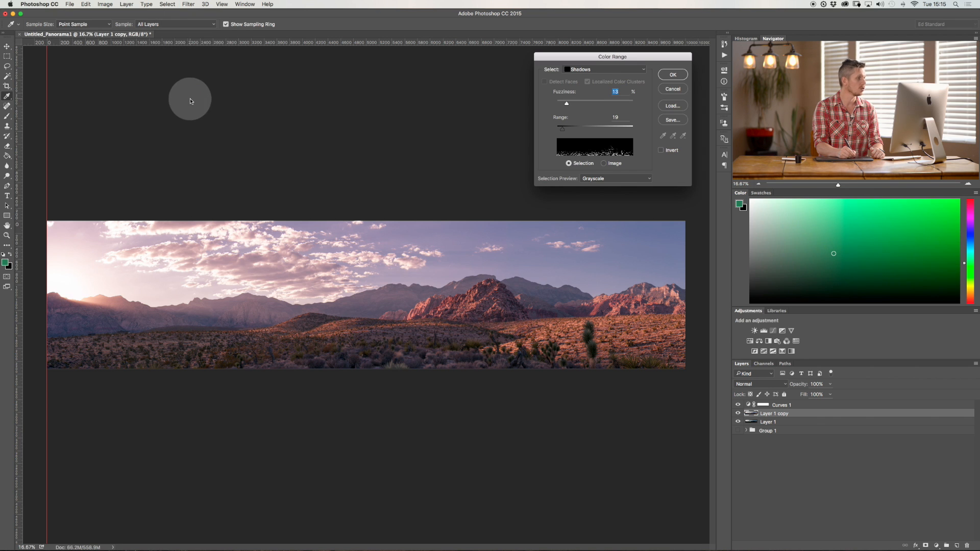
{"action": "left_click", "coordinate": [603, 69]}
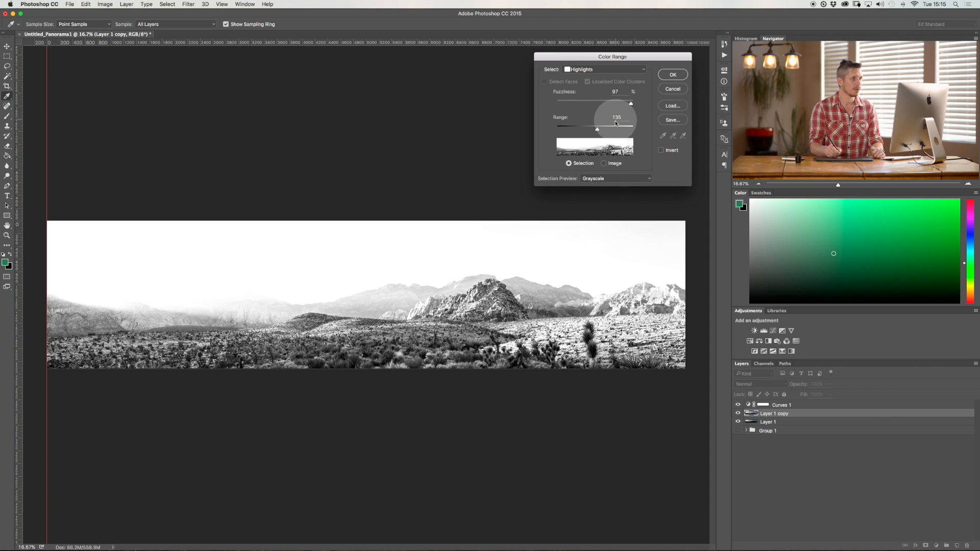
{"action": "left_click_drag", "start_coordinate": [595, 130], "coordinate": [606, 129]}
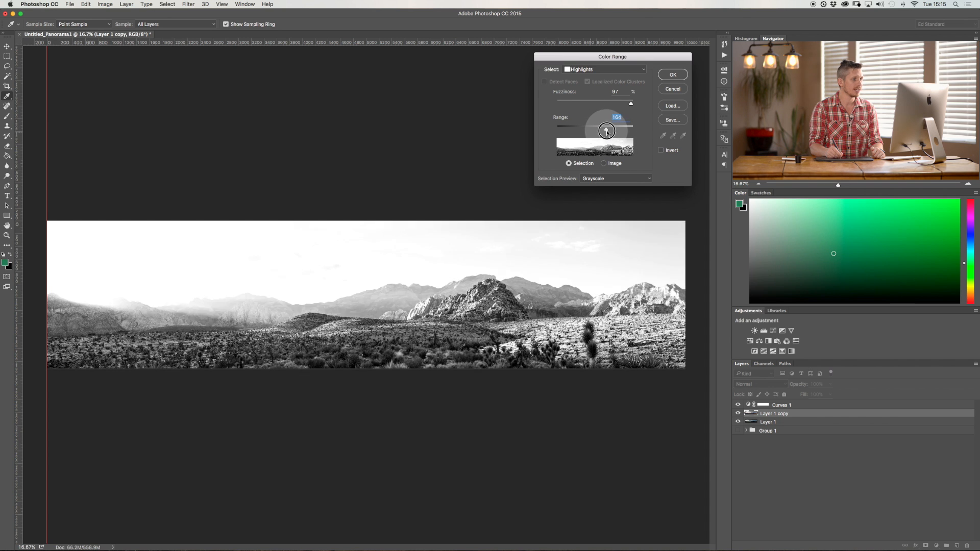
{"action": "left_click_drag", "start_coordinate": [605, 129], "coordinate": [619, 130]}
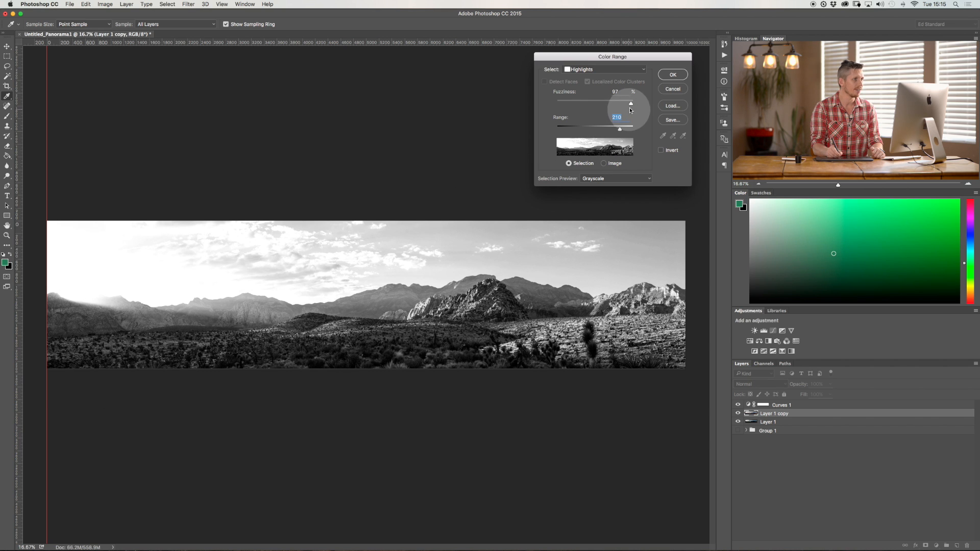
{"action": "left_click_drag", "start_coordinate": [630, 103], "coordinate": [616, 103]}
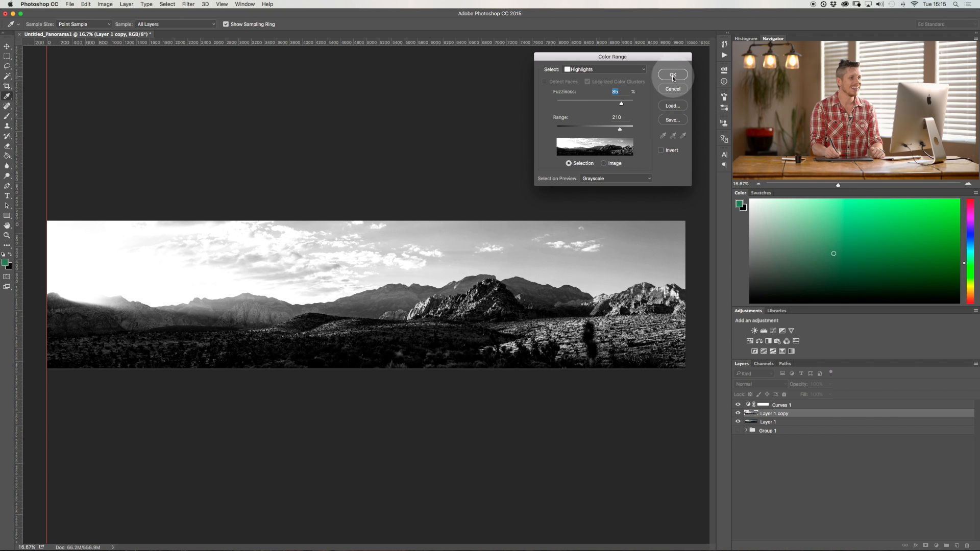
{"action": "left_click", "coordinate": [673, 74]}
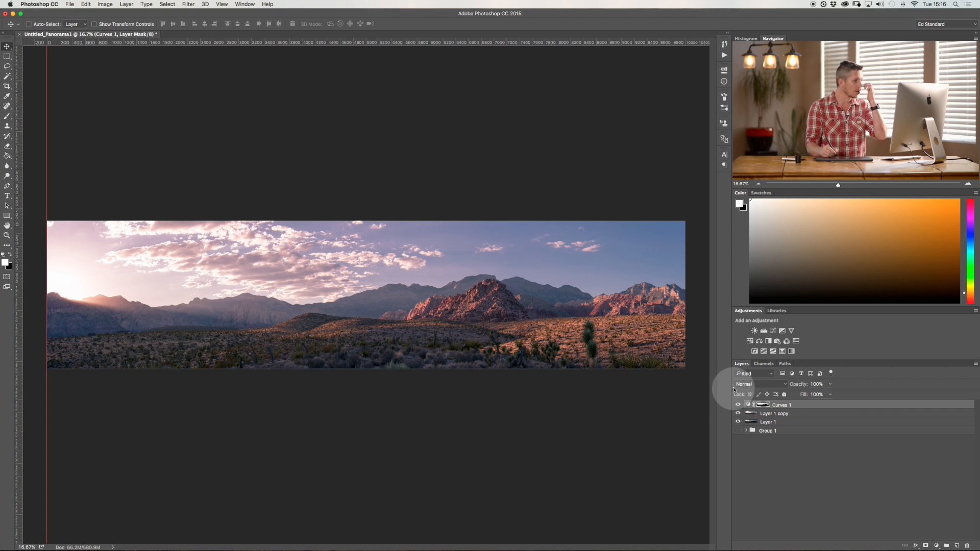
- Add a Brightness/Contrast 1 layer with the Contrast slider raised
{"action": "left_click", "coordinate": [758, 341]}
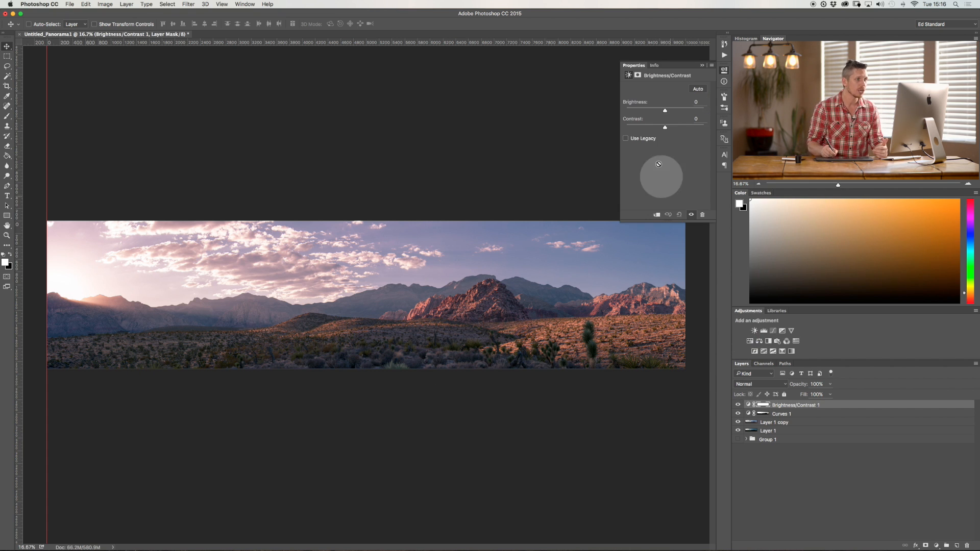
{"action": "left_click_drag", "start_coordinate": [665, 128], "coordinate": [681, 128]}
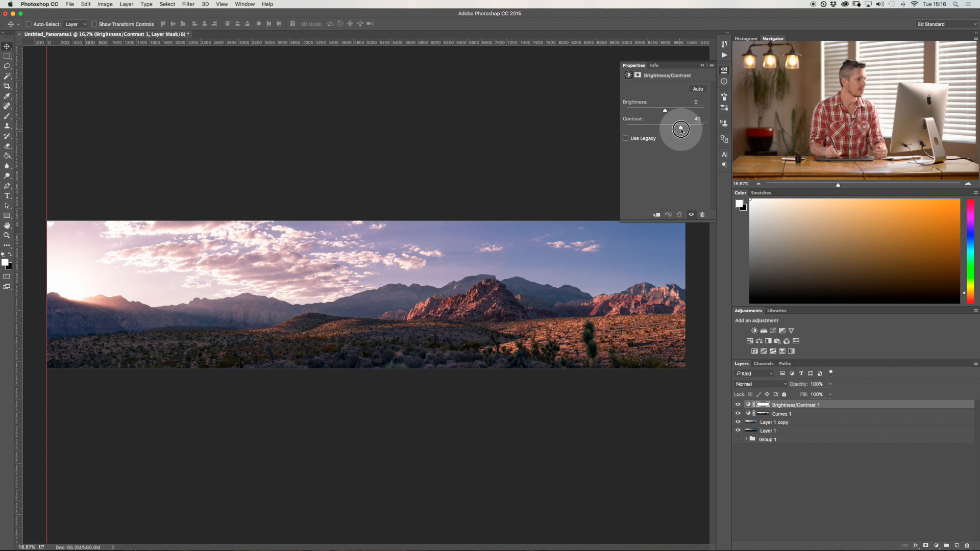
{"action": "left_click_drag", "start_coordinate": [678, 127], "coordinate": [677, 127]}
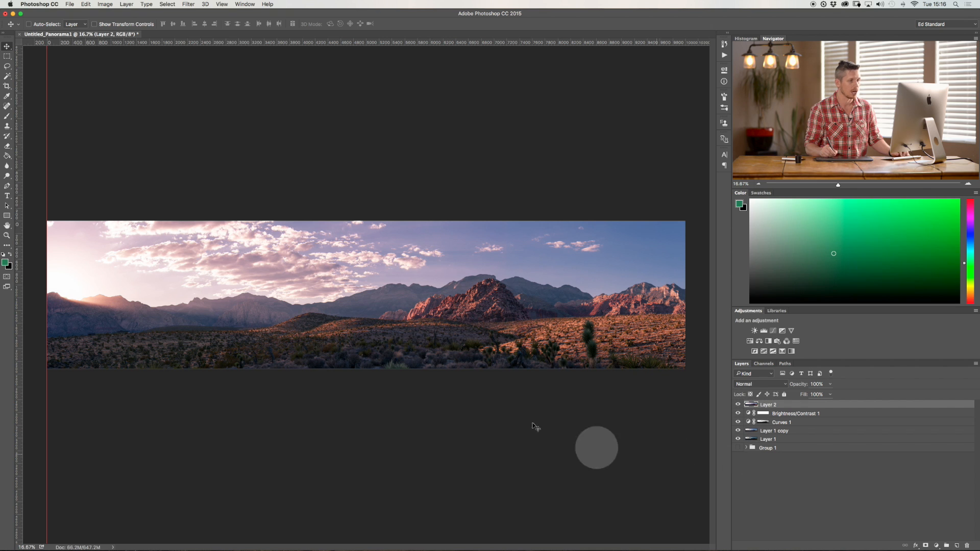
- Render a lens flare on Layer 2 positioned over the setting sun at left
{"action": "left_click", "coordinate": [188, 4]}
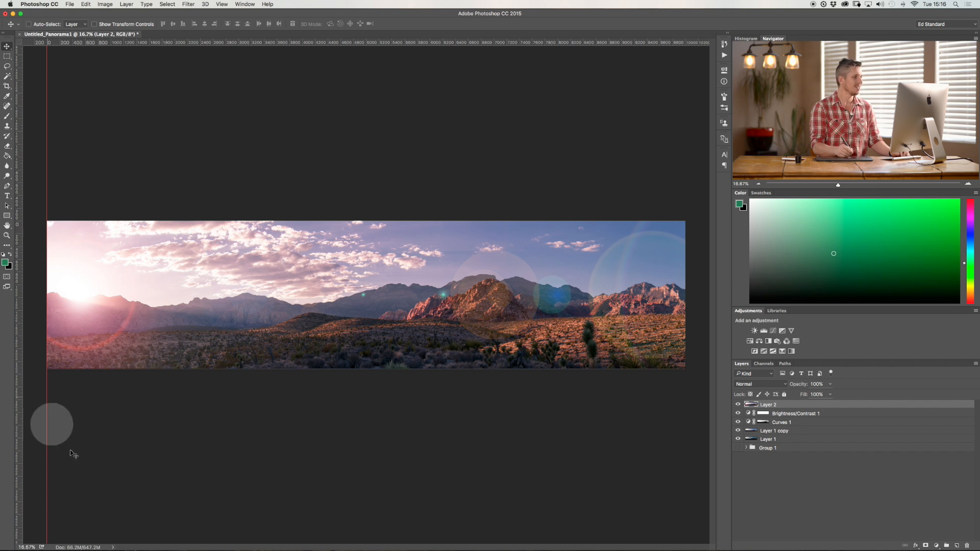
{"action": "mouse_move", "coordinate": [668, 358]}
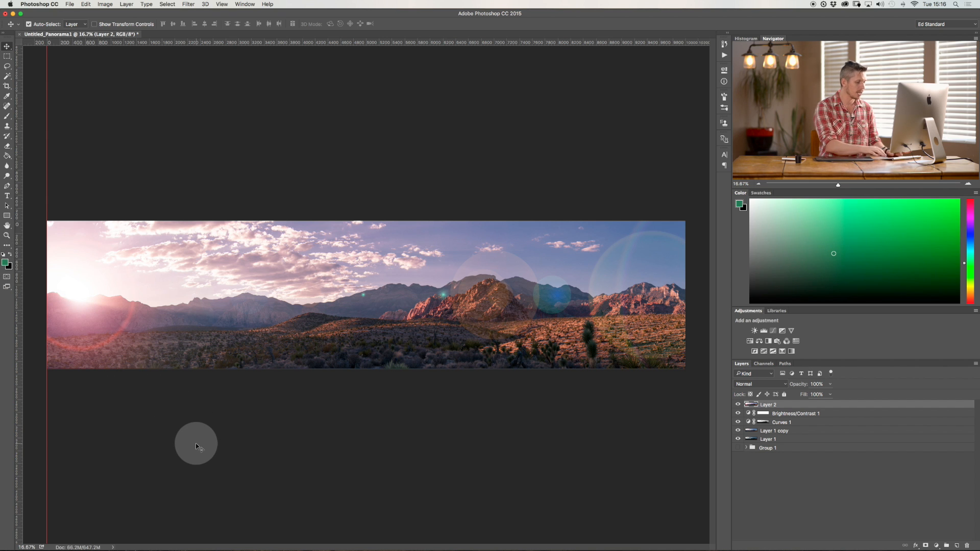
- Set Layer 2's blend mode to Screen so only the flare glow shows
{"action": "left_click", "coordinate": [737, 404]}
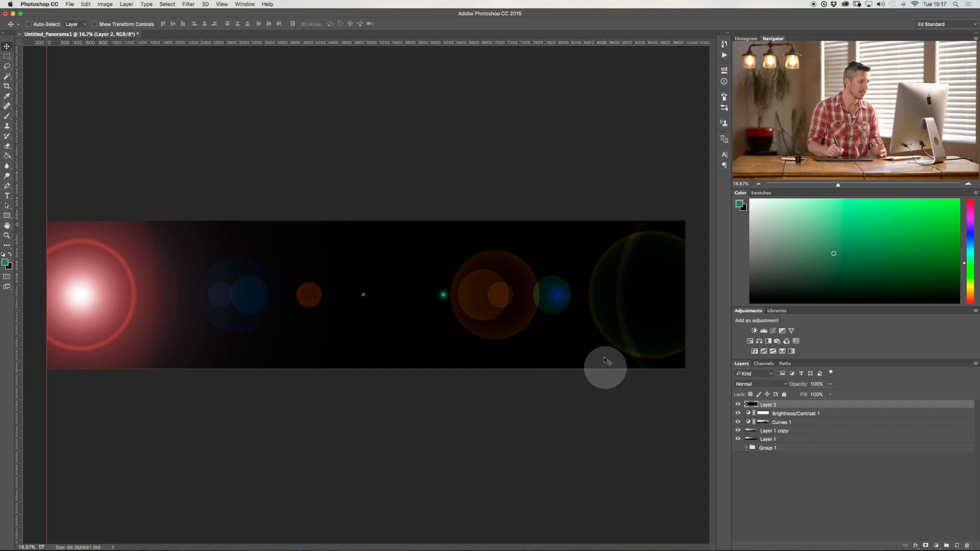
{"action": "mouse_move", "coordinate": [724, 319]}
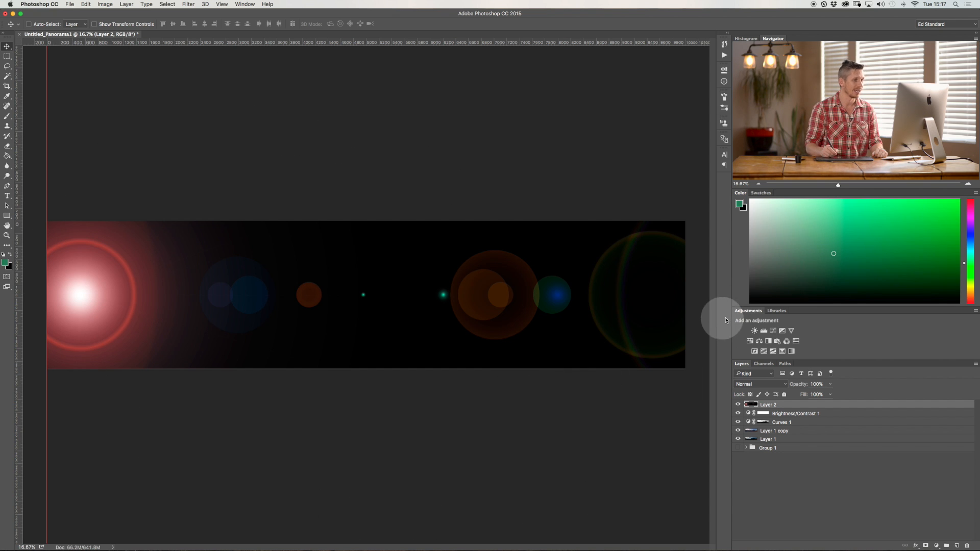
{"action": "left_click", "coordinate": [756, 384]}
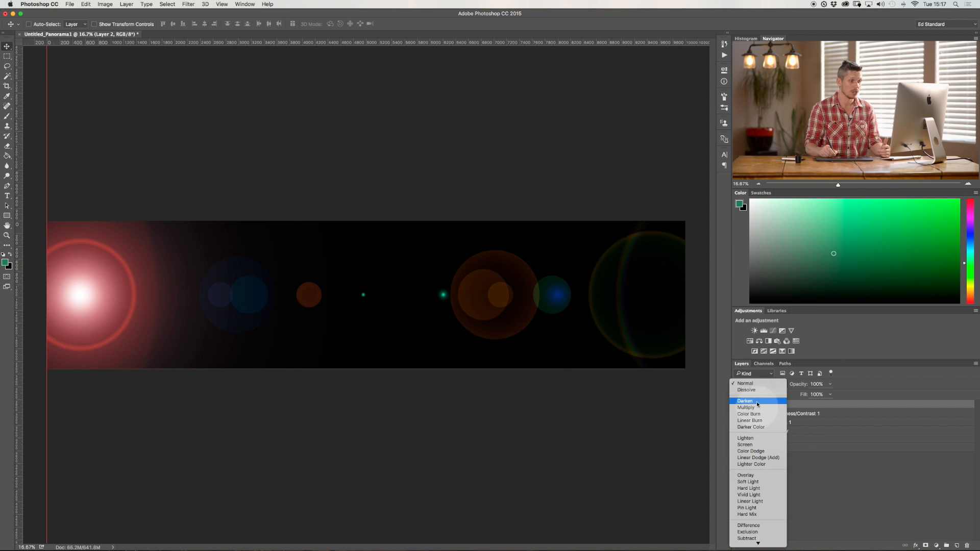
{"action": "mouse_move", "coordinate": [745, 475]}
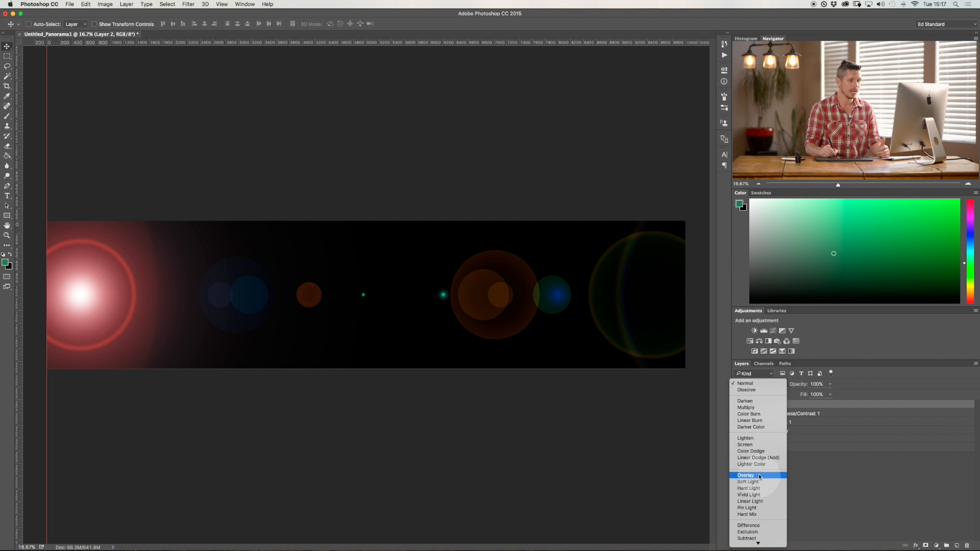
{"action": "left_click", "coordinate": [745, 444]}
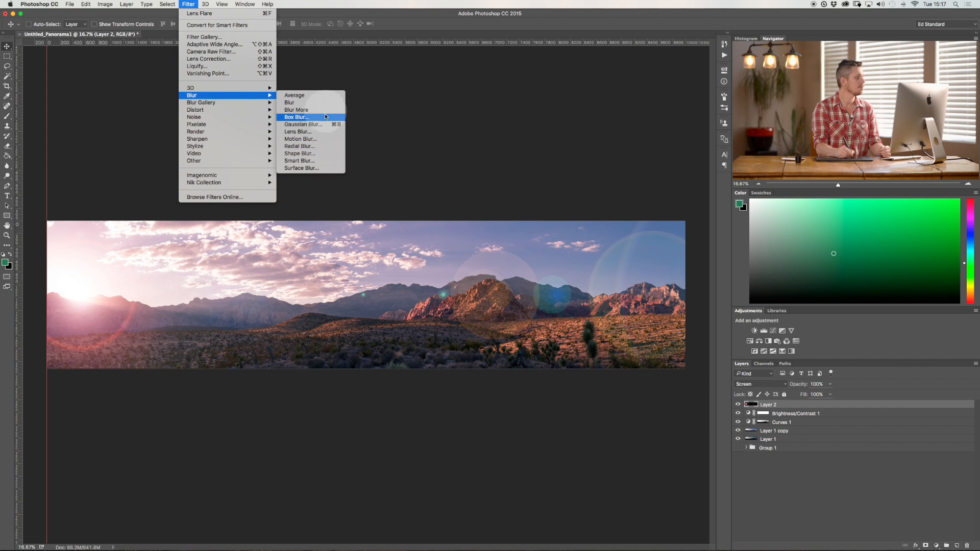
- Apply a Gaussian Blur with a higher radius to soften Layer 2's flare
{"action": "left_click", "coordinate": [302, 124]}
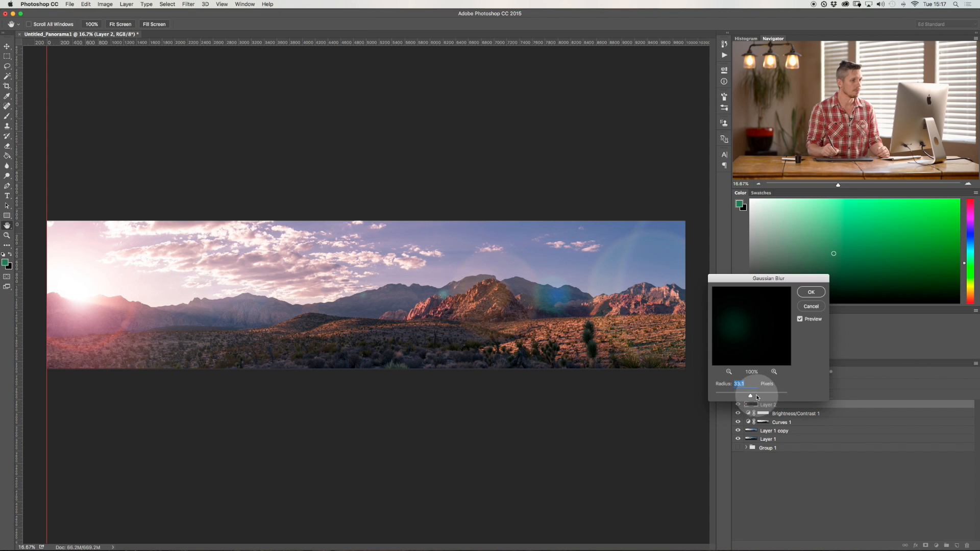
{"action": "left_click_drag", "start_coordinate": [750, 396], "coordinate": [754, 395]}
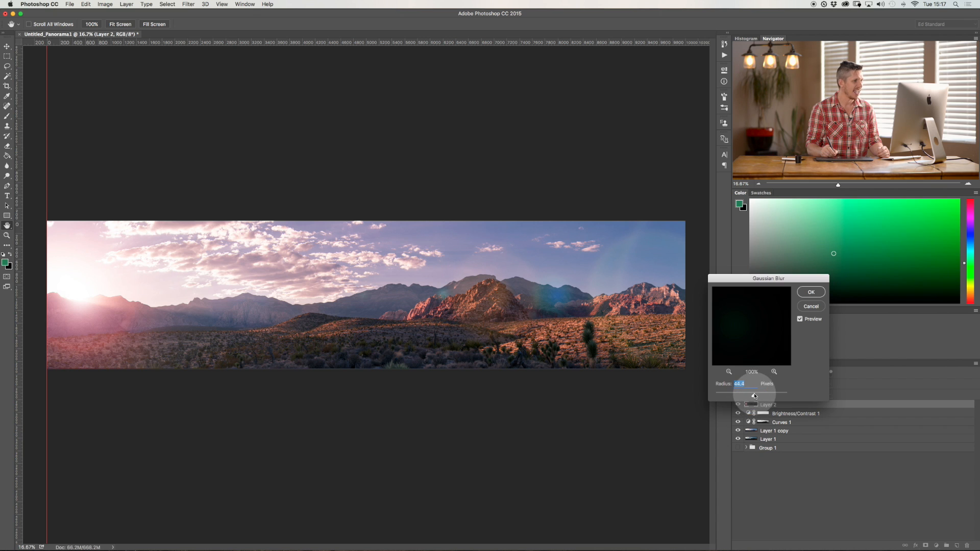
{"action": "left_click", "coordinate": [810, 292]}
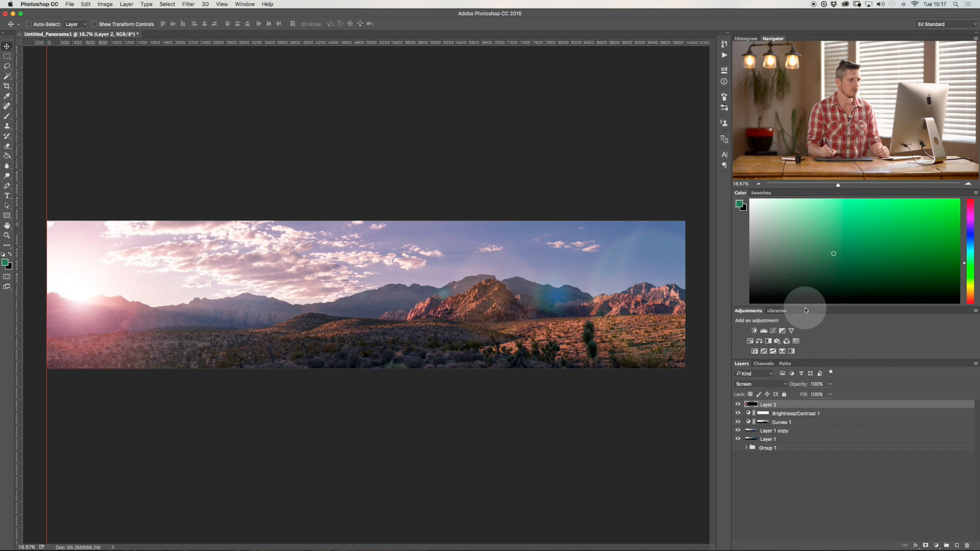